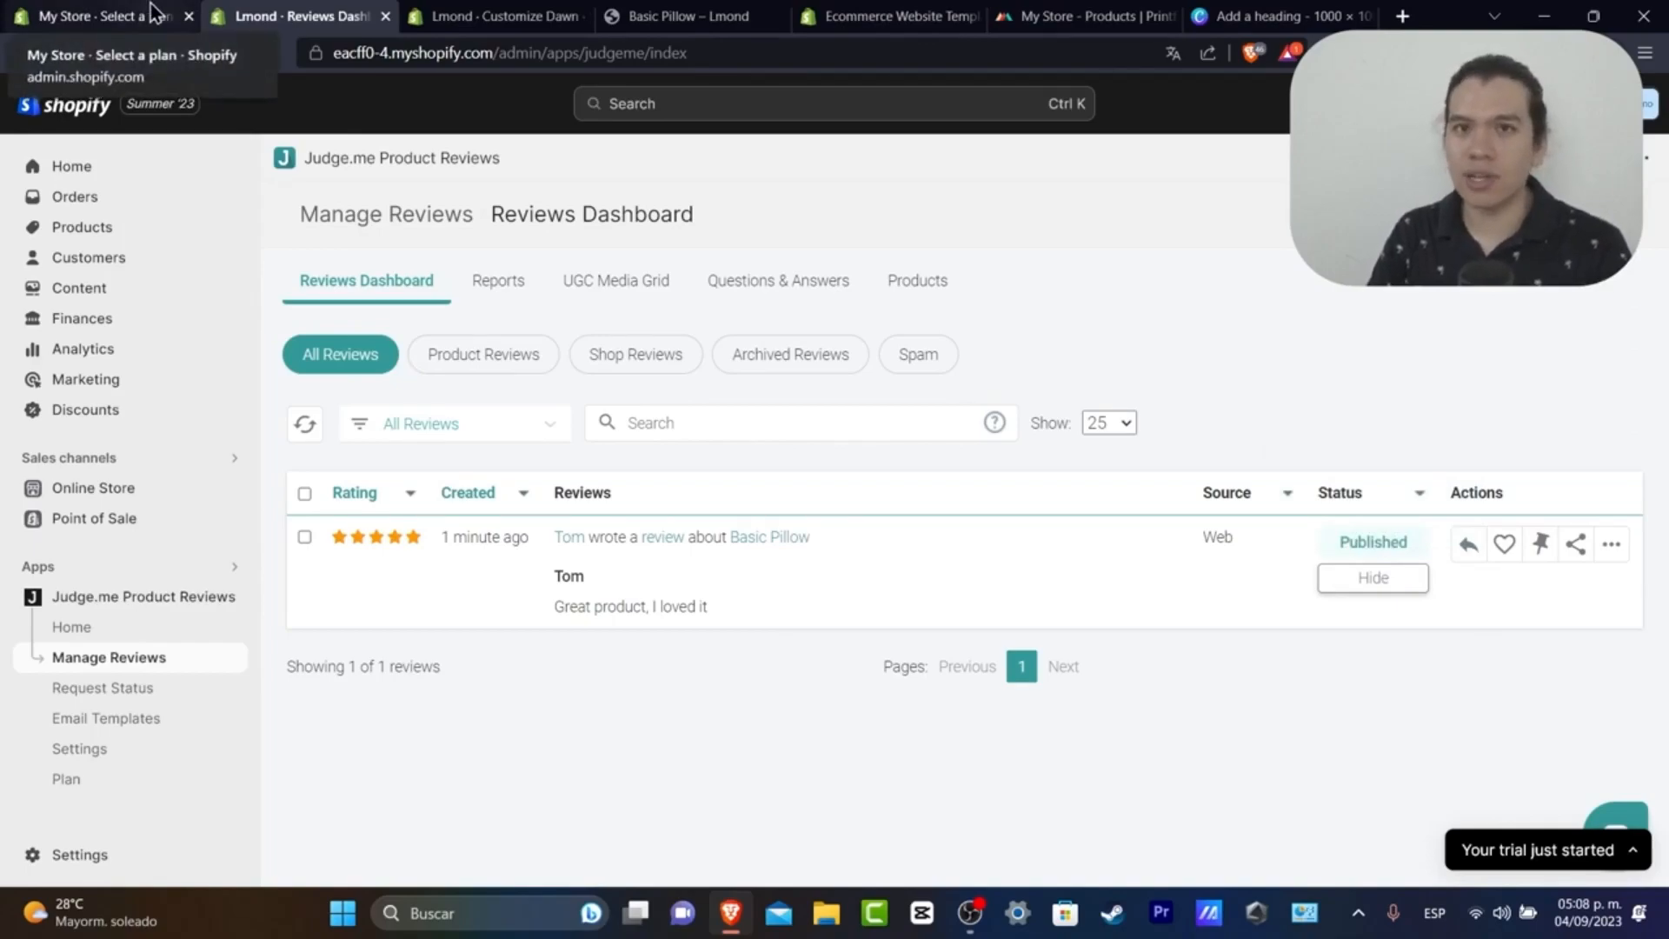
# Step: Reach the Shopify App Store via the 'Picked for you' recommendations on the plan page
pyautogui.click(95, 16)
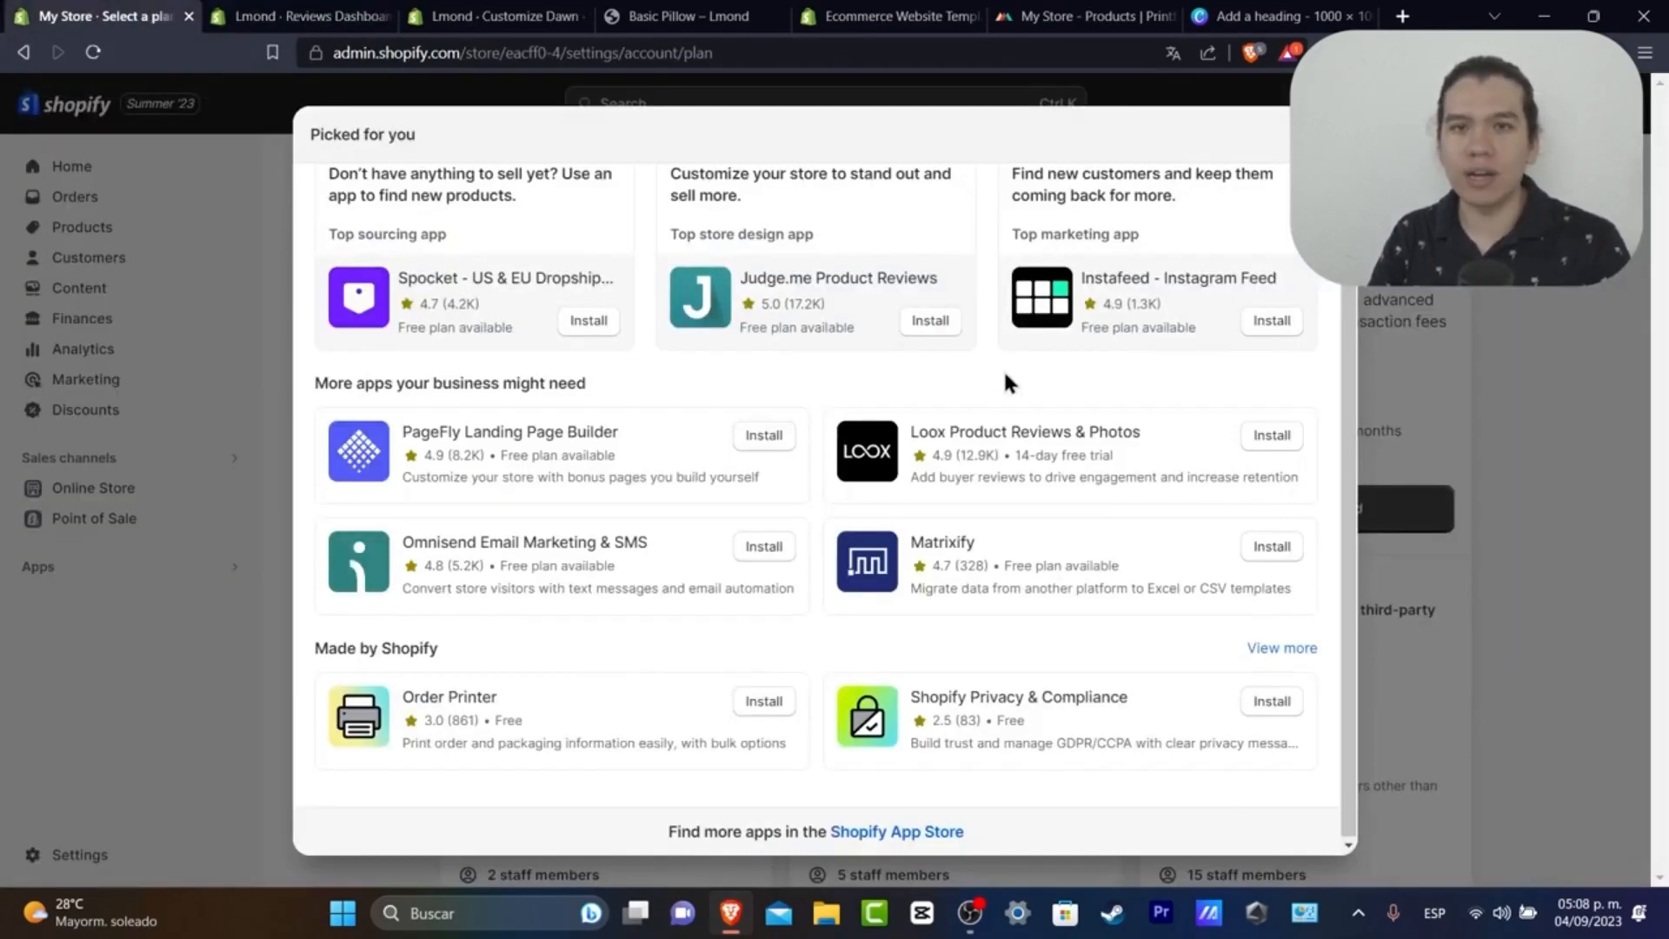
pyautogui.moveTo(153, 477)
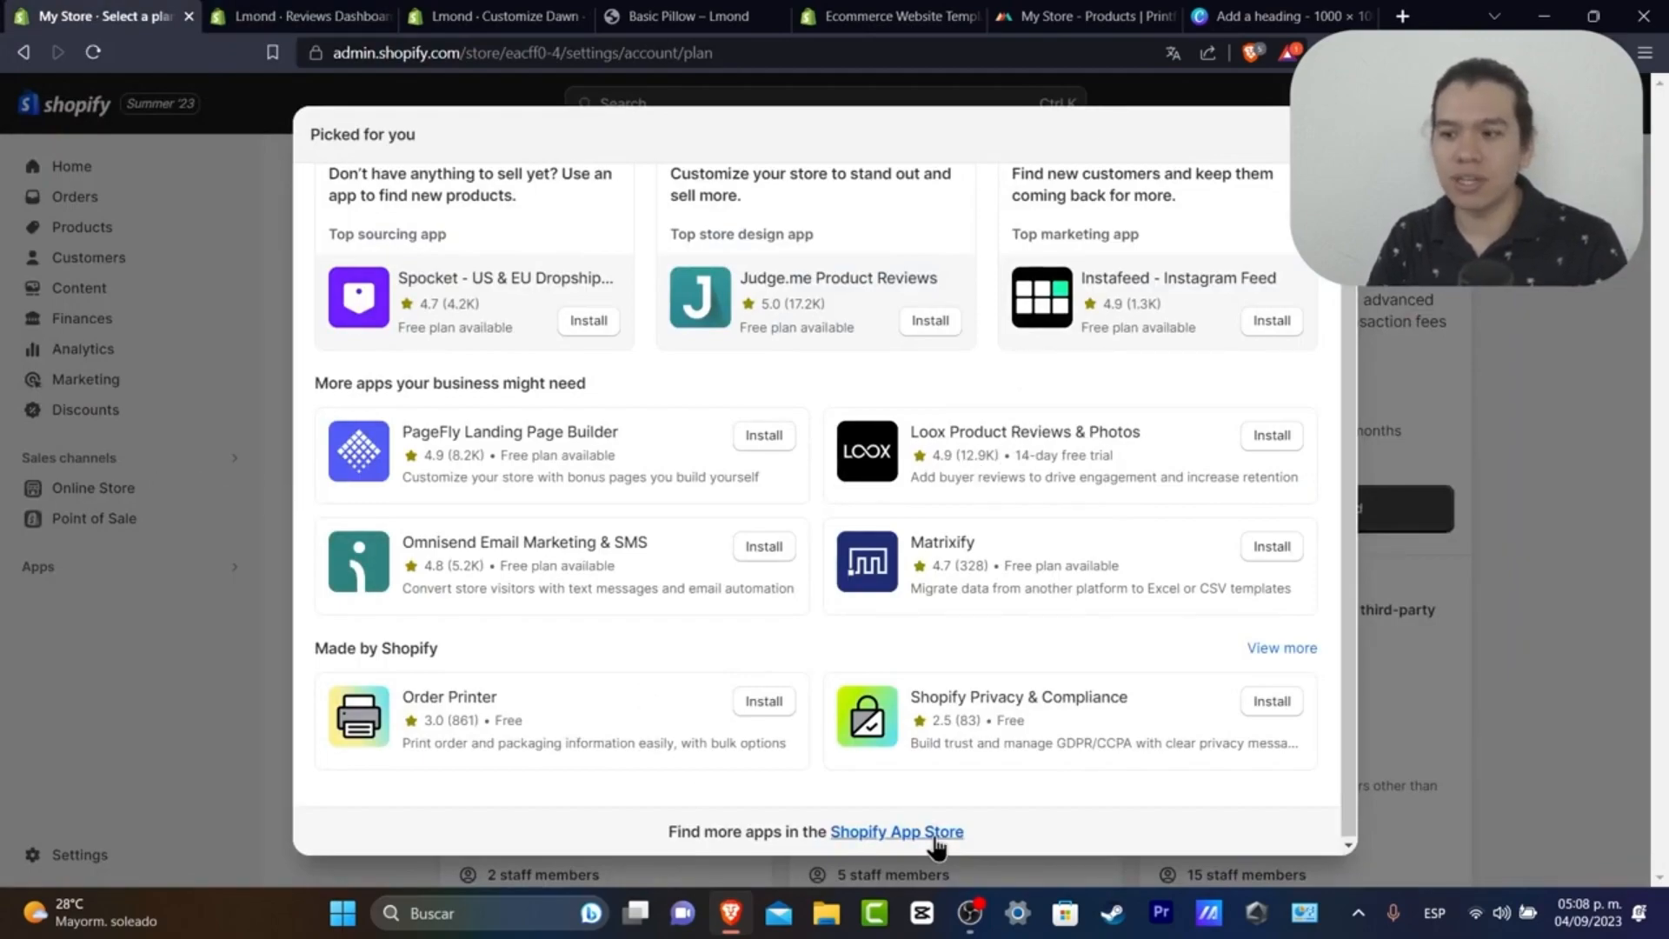
pyautogui.click(896, 831)
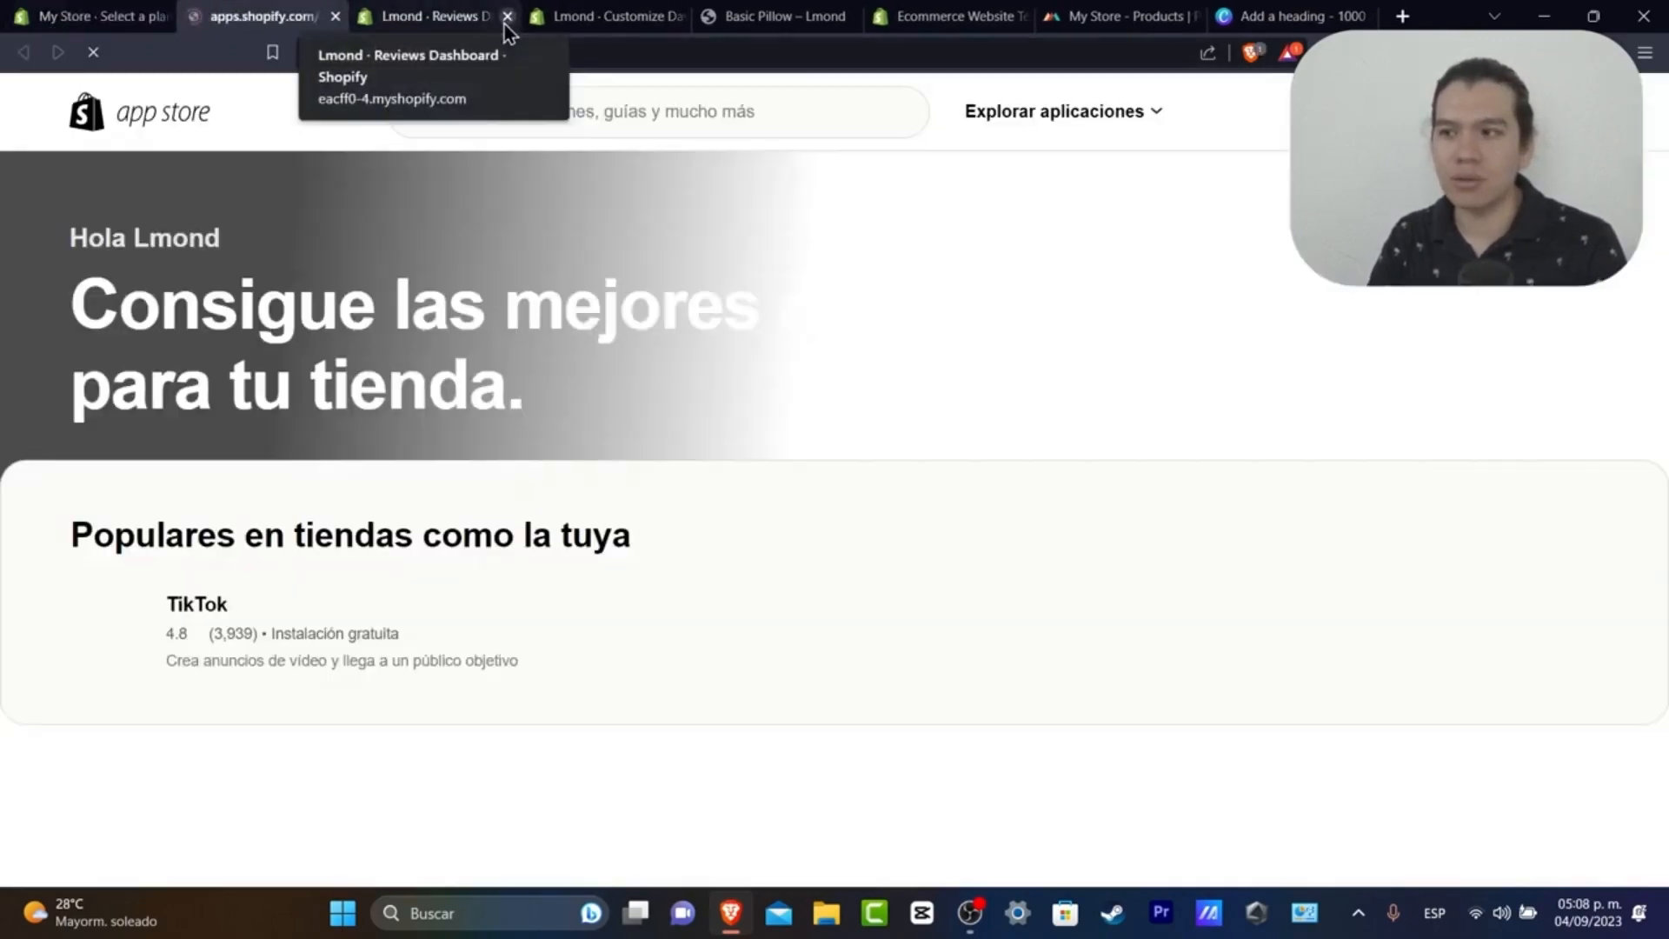
# Step: Search the App Store for 'meta' to find the Facebook & Instagram app listing
pyautogui.click(508, 16)
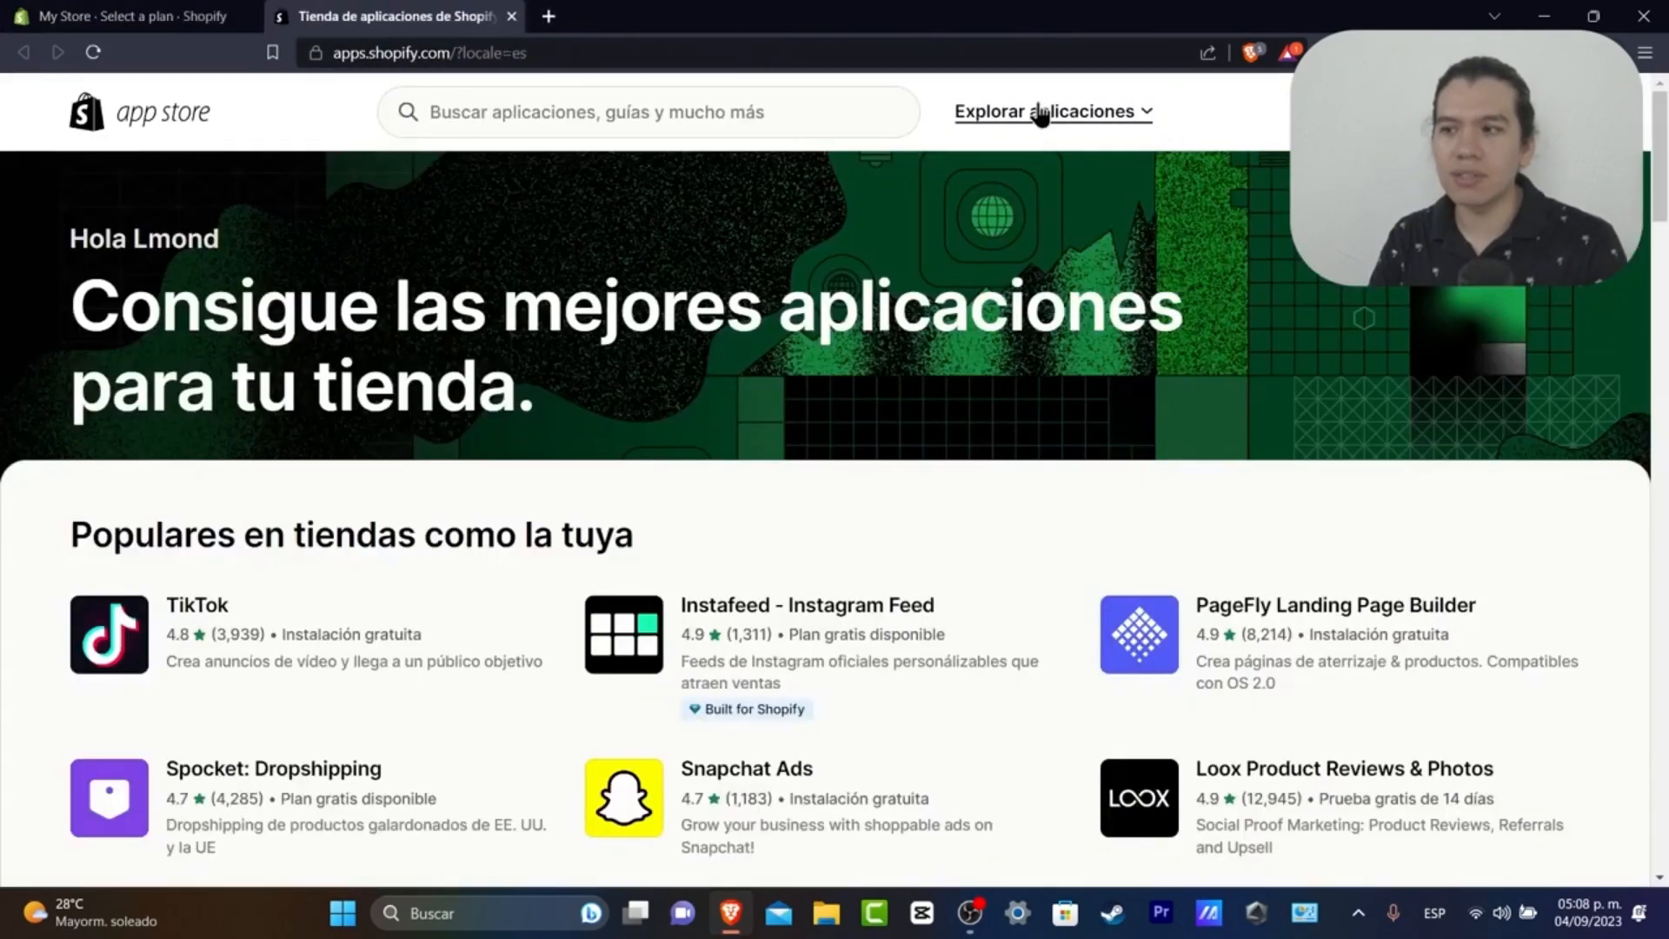
pyautogui.write('meta')
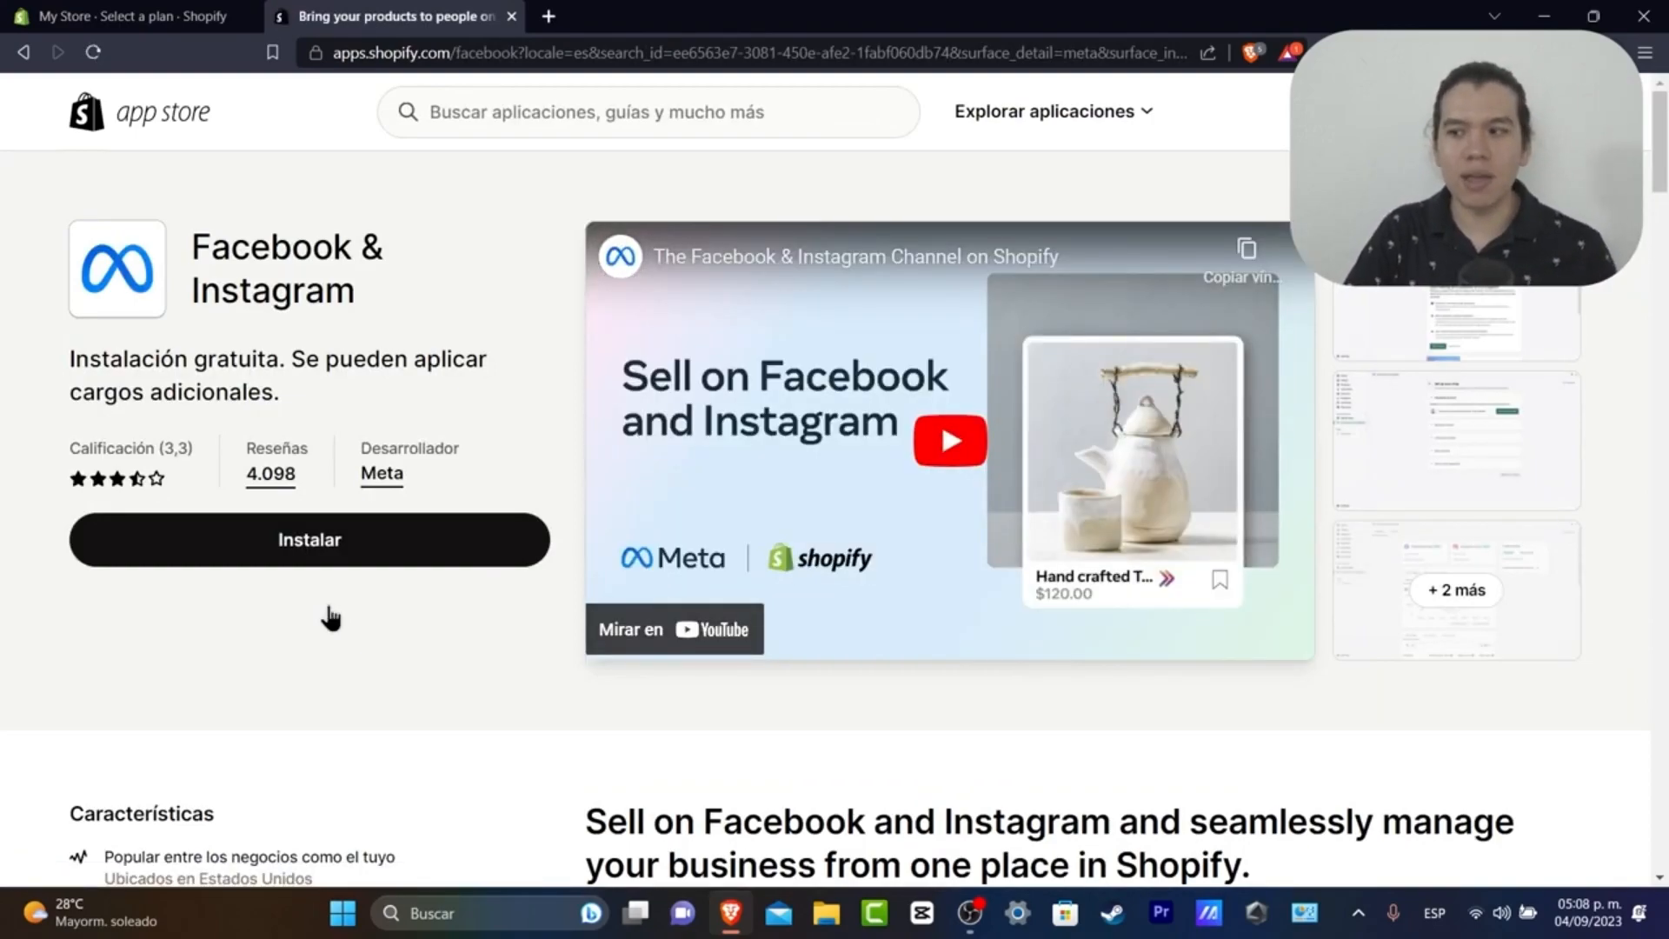
# Step: Install the Facebook & Instagram app and approve adding it as a sales channel
pyautogui.click(310, 539)
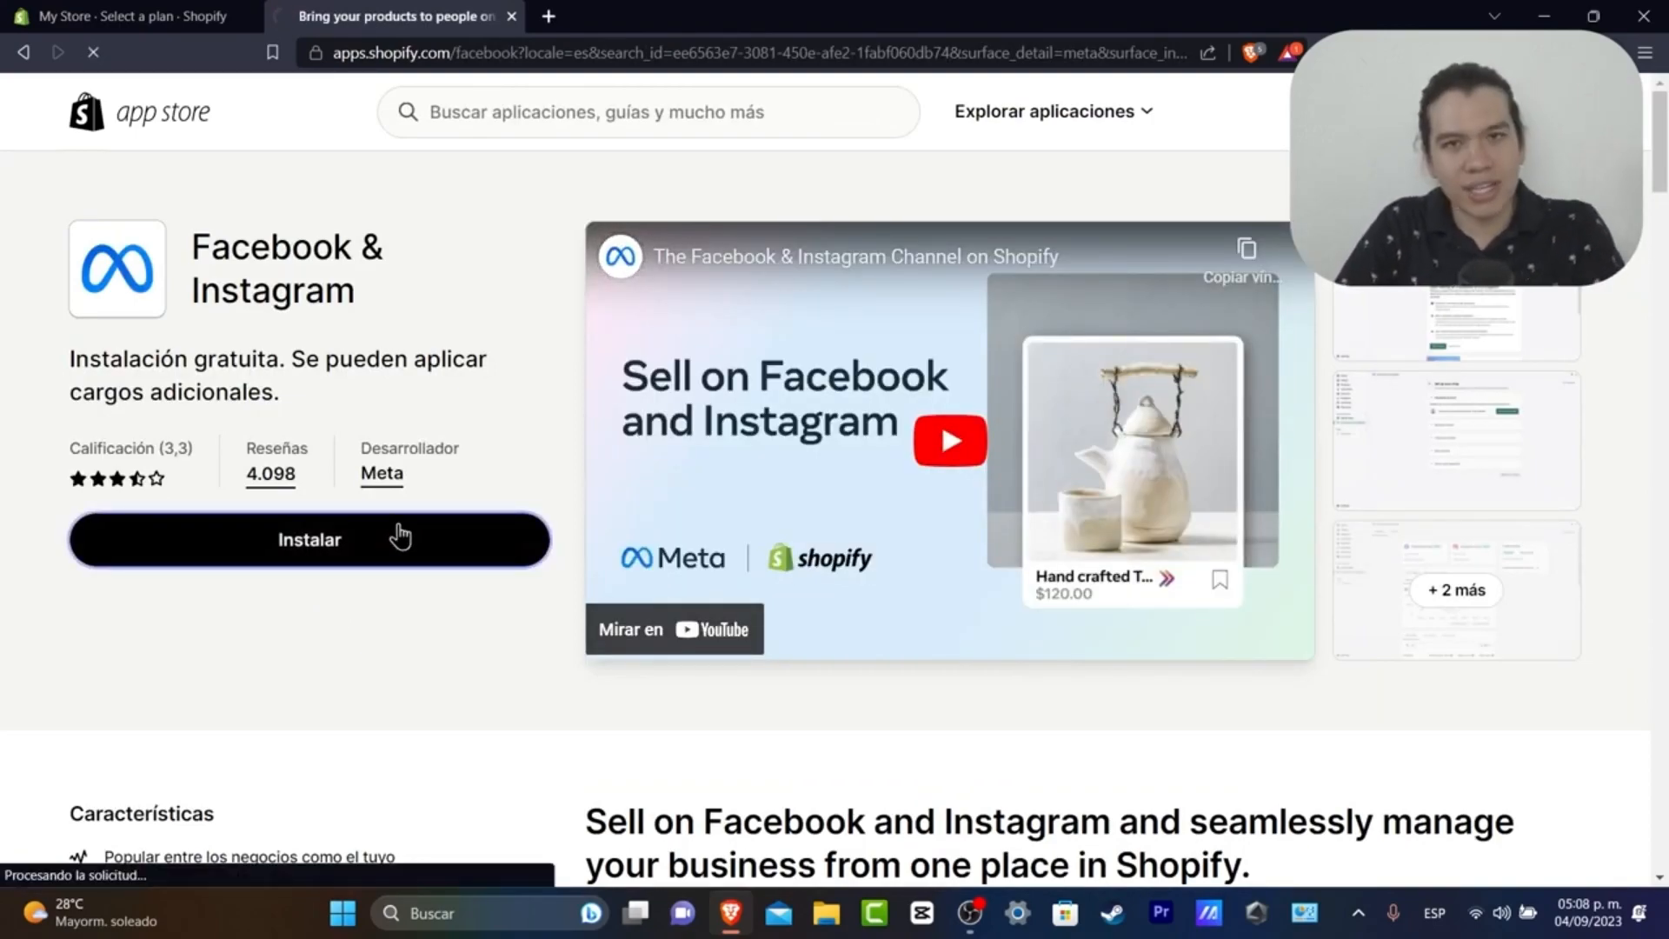
pyautogui.click(309, 539)
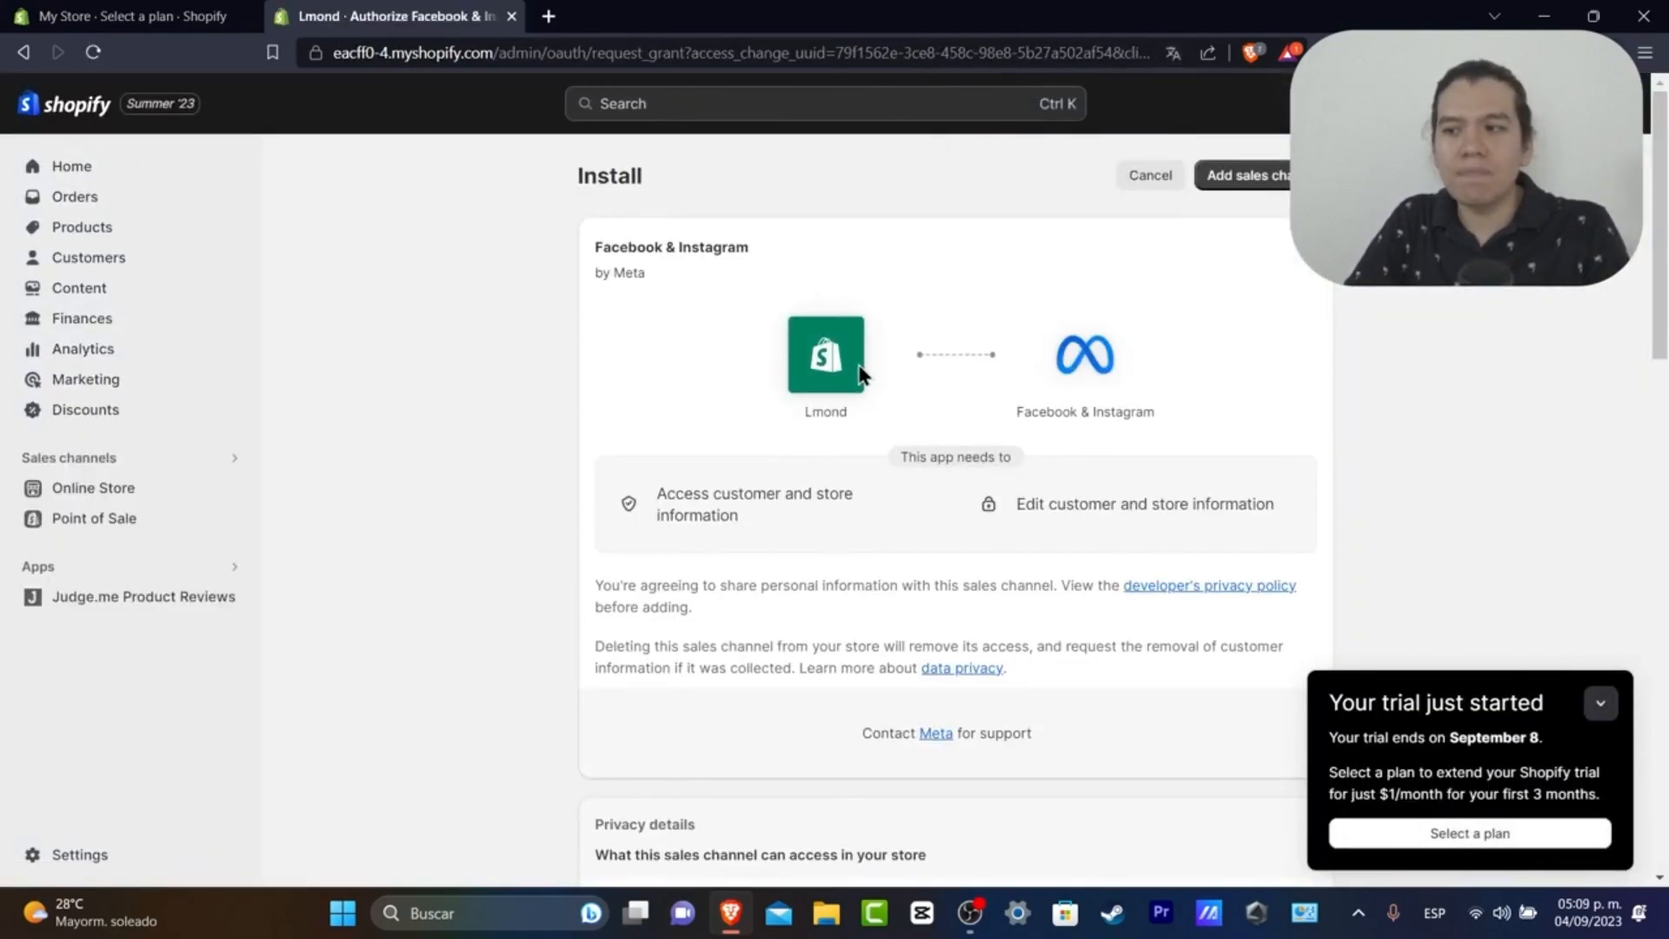
pyautogui.moveTo(1256, 176)
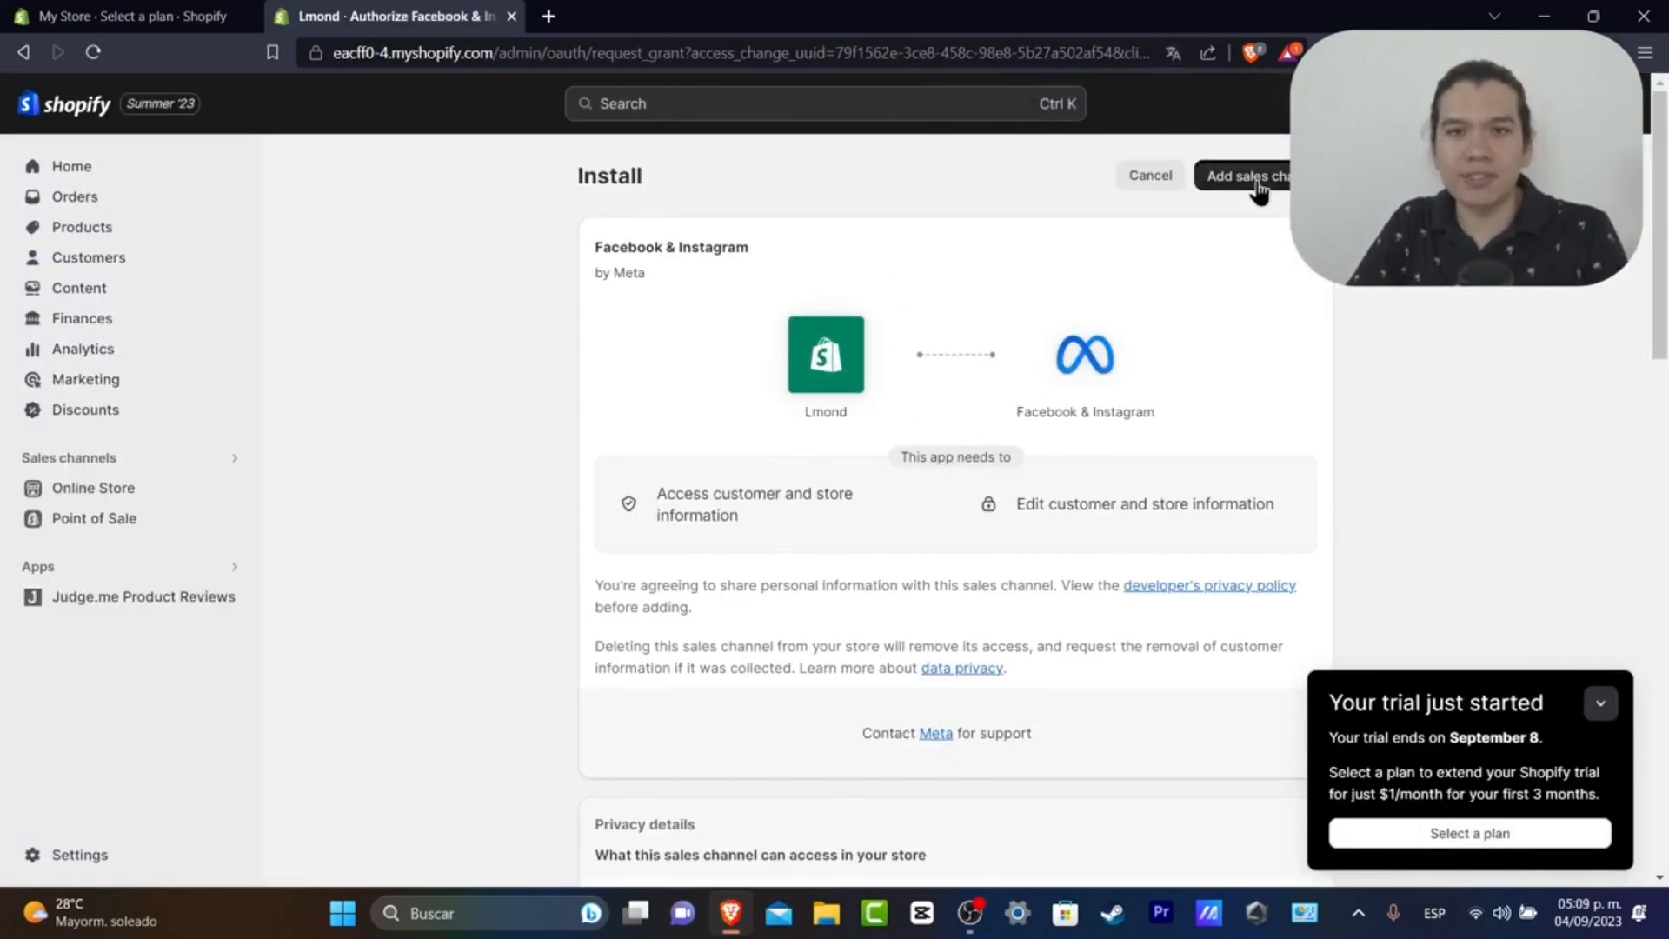
pyautogui.click(1250, 175)
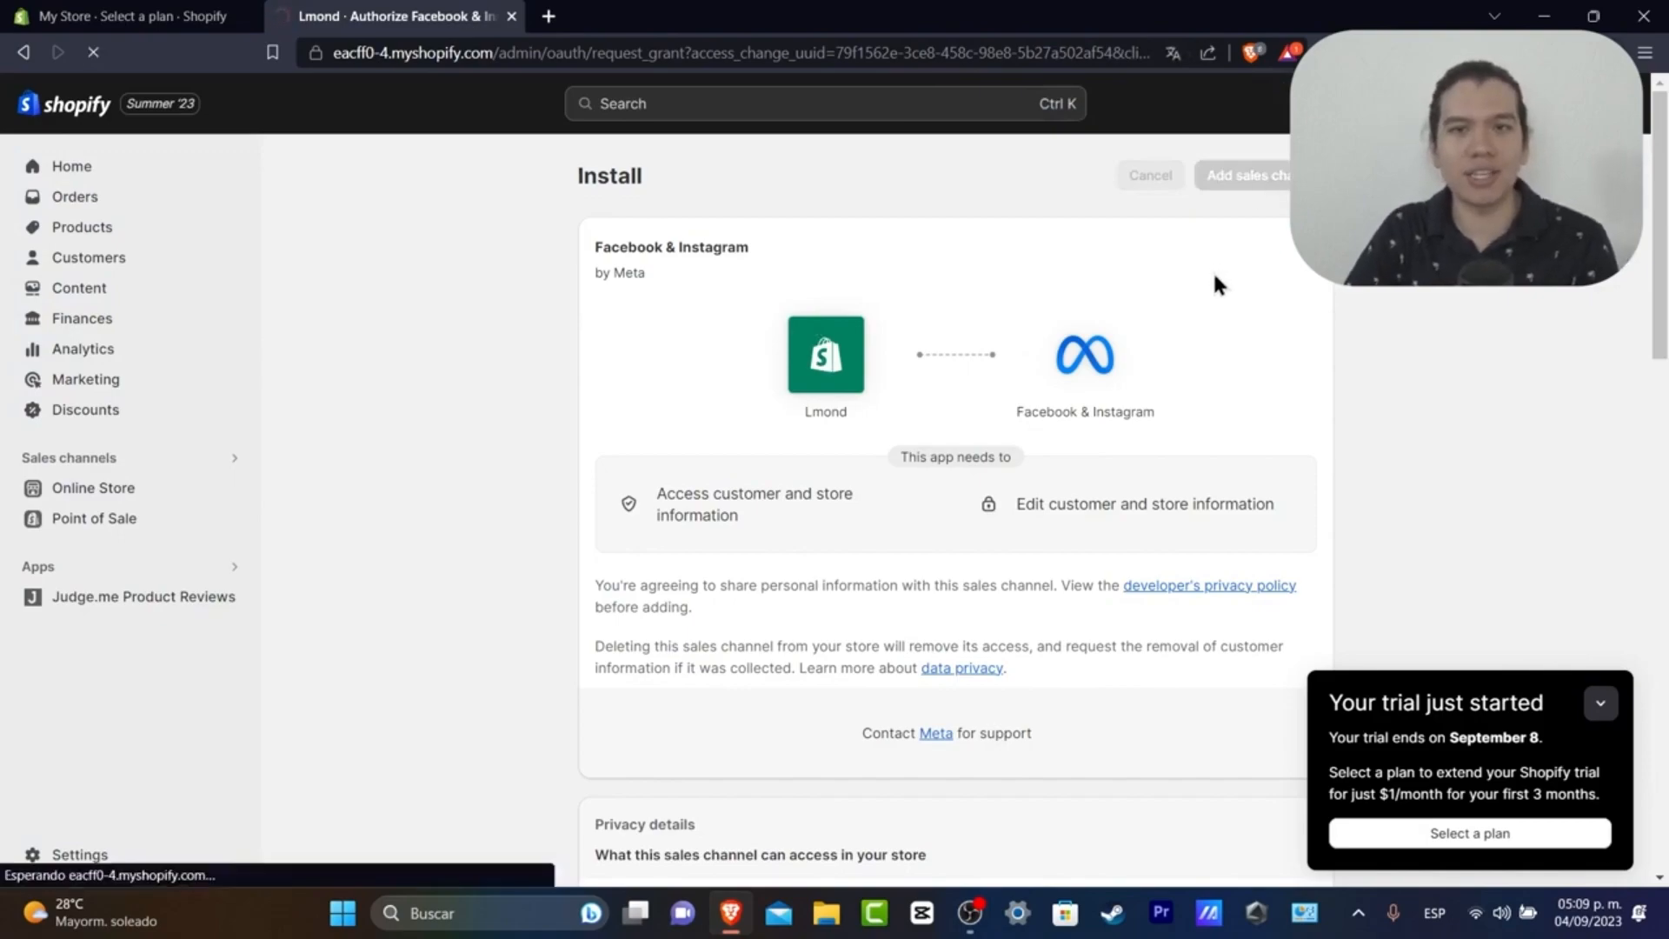
pyautogui.moveTo(1136, 397)
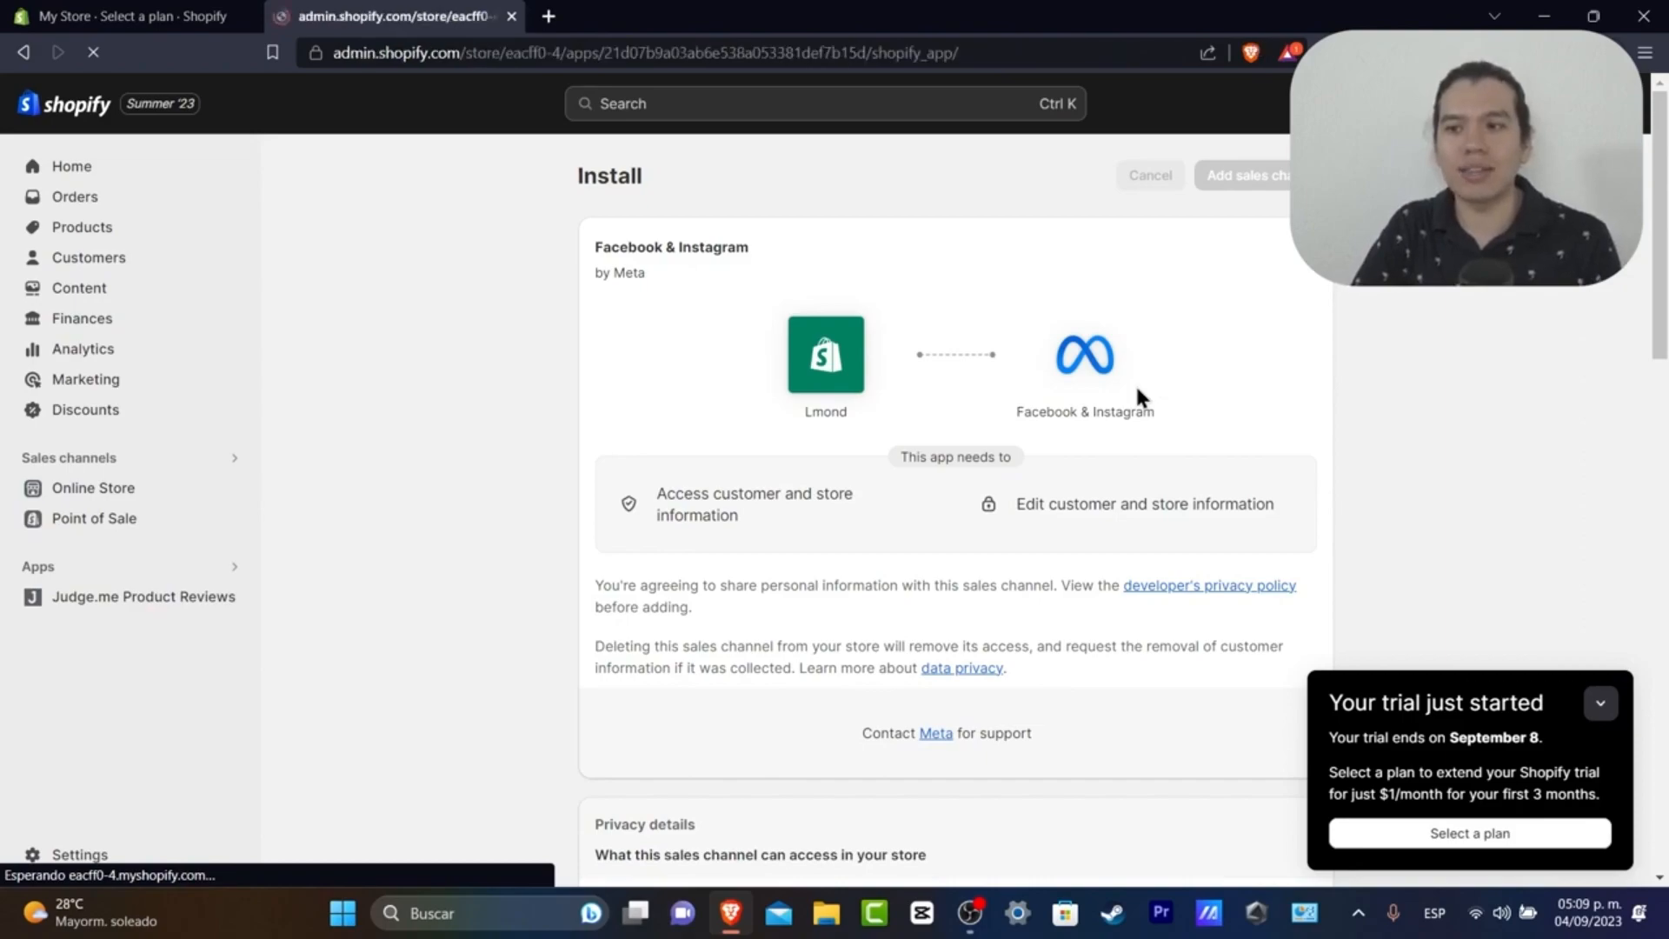
pyautogui.click(1249, 176)
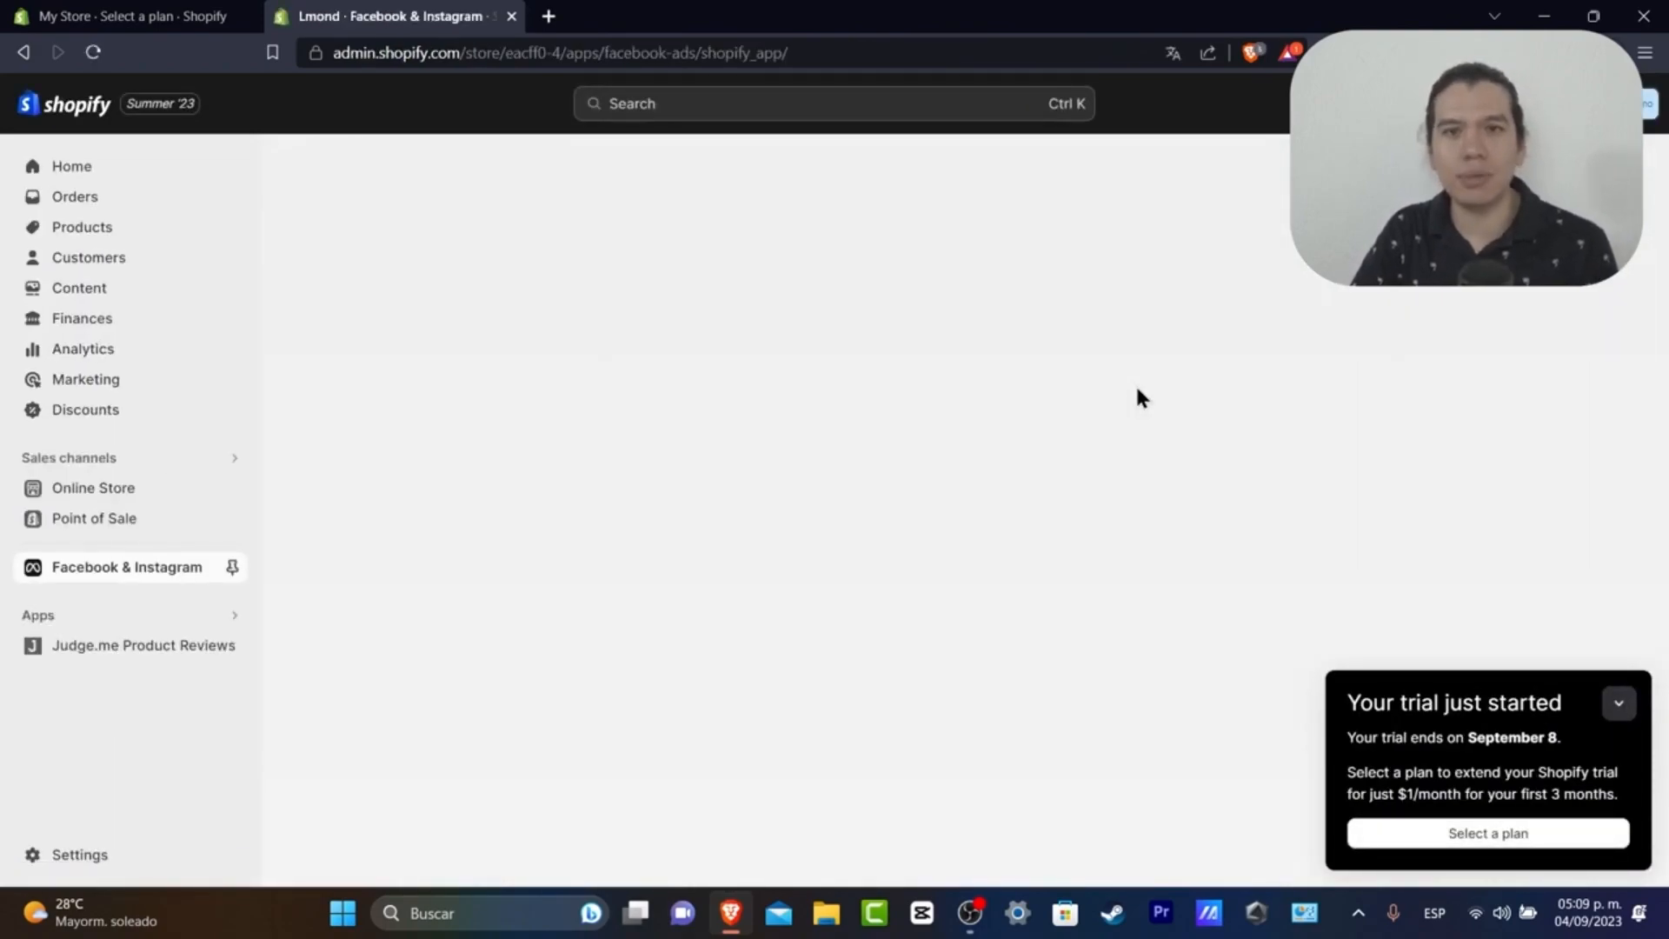
# Step: Start the Facebook and Instagram shop setup from the channel page
pyautogui.click(125, 567)
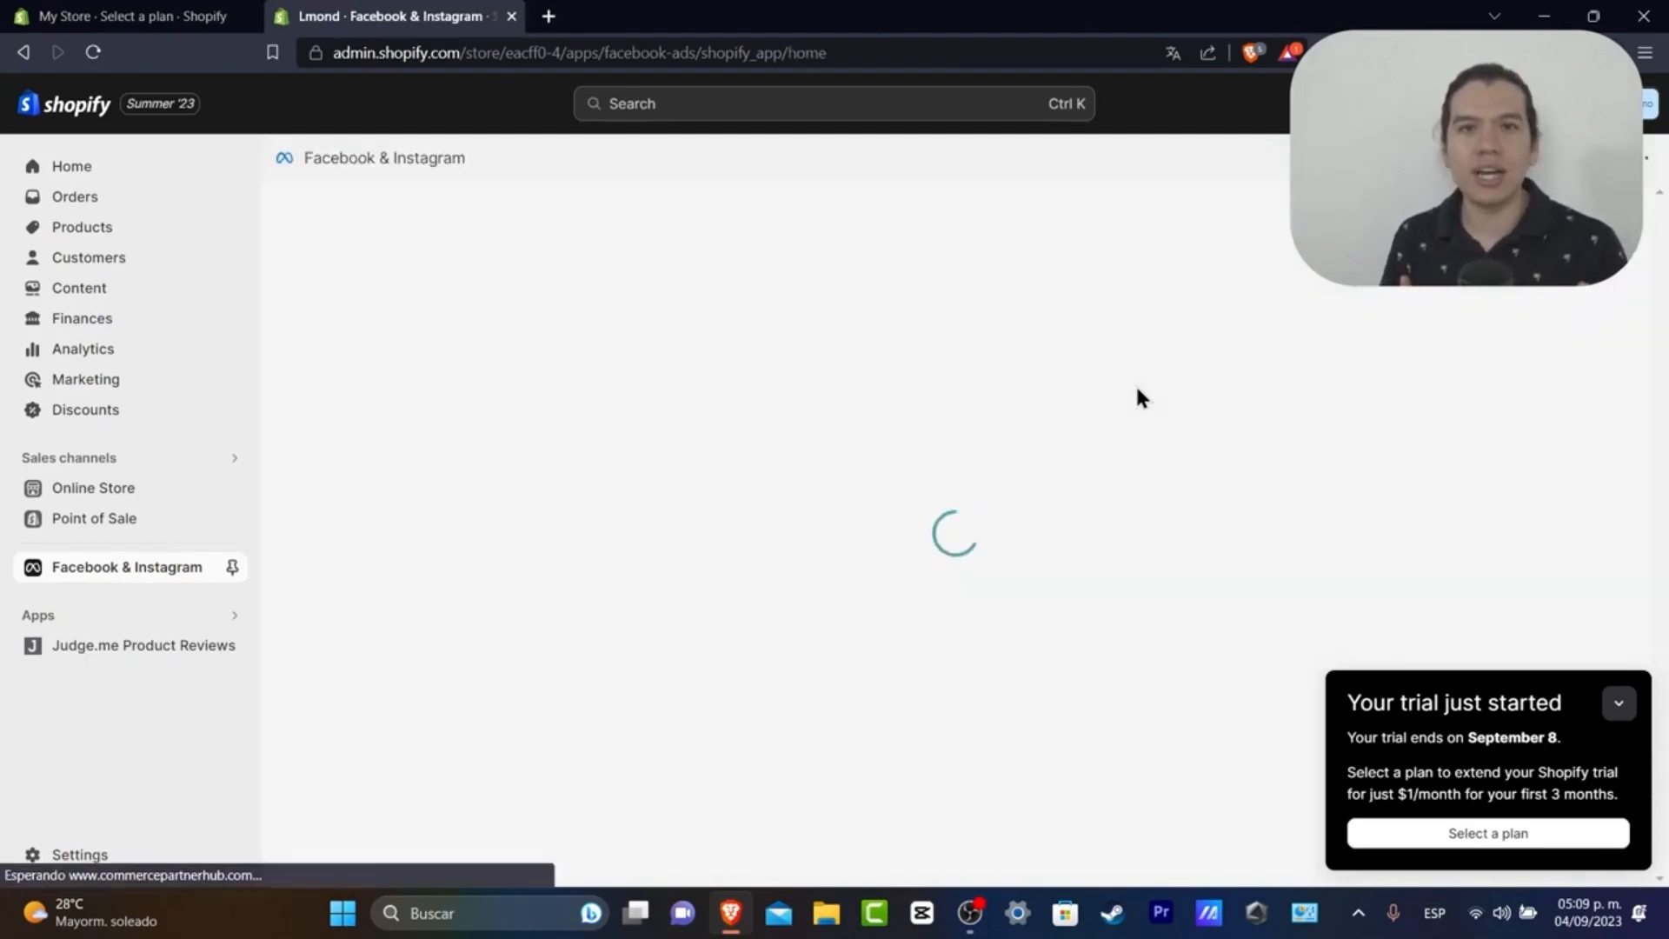
pyautogui.moveTo(1137, 396)
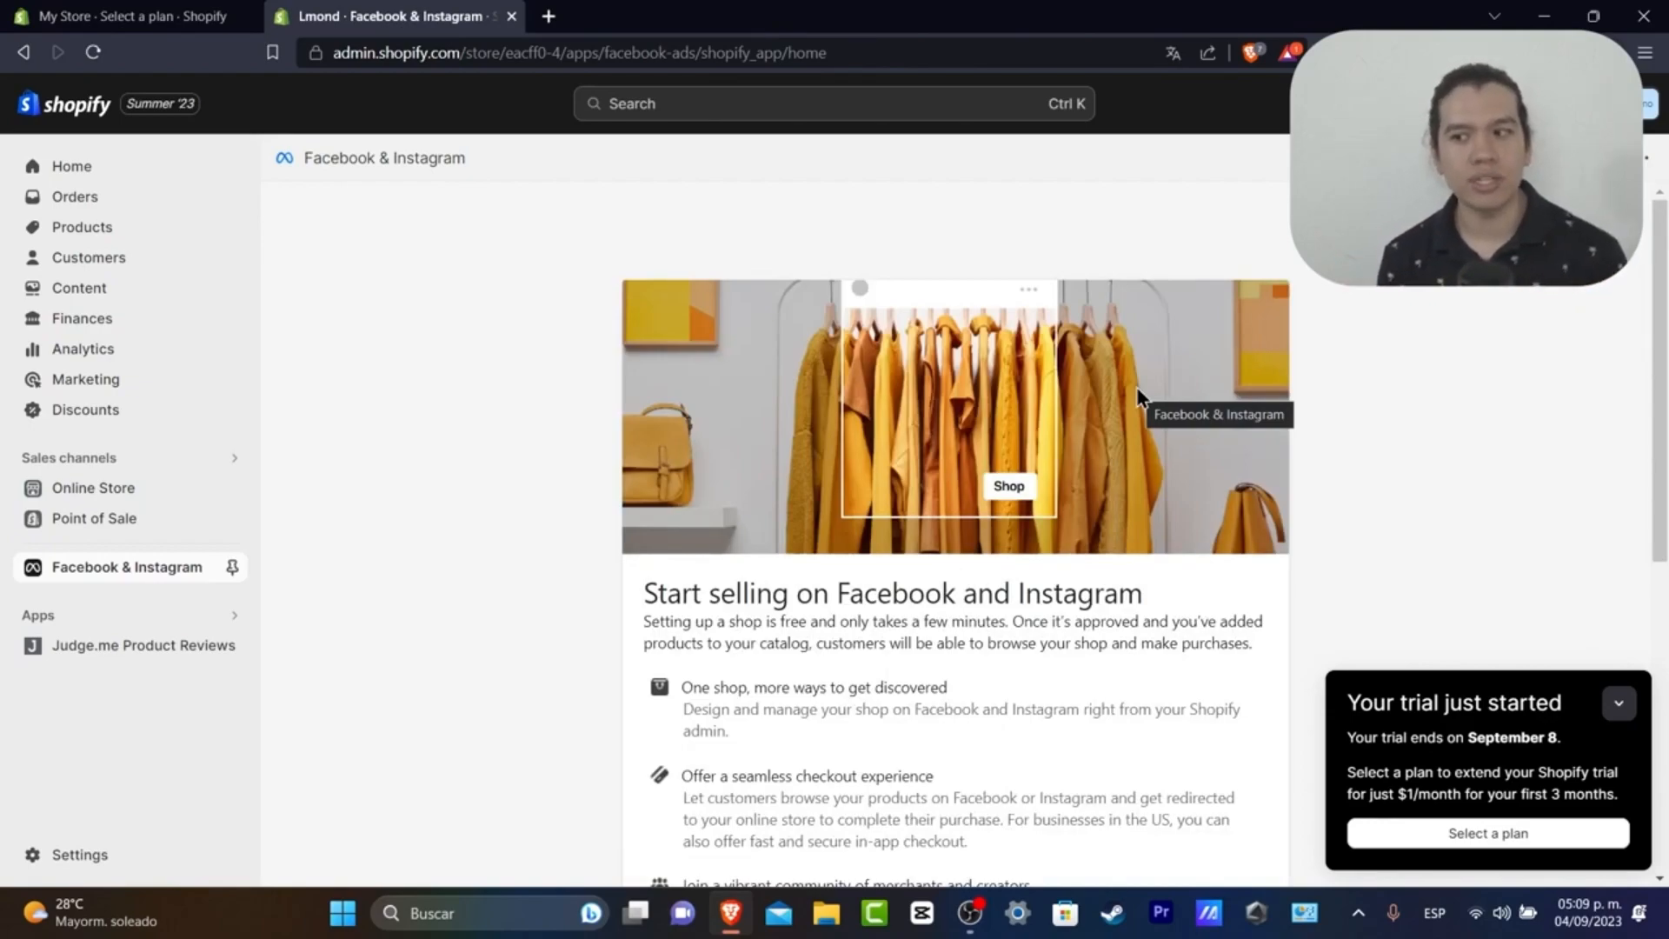
pyautogui.scroll(-3)
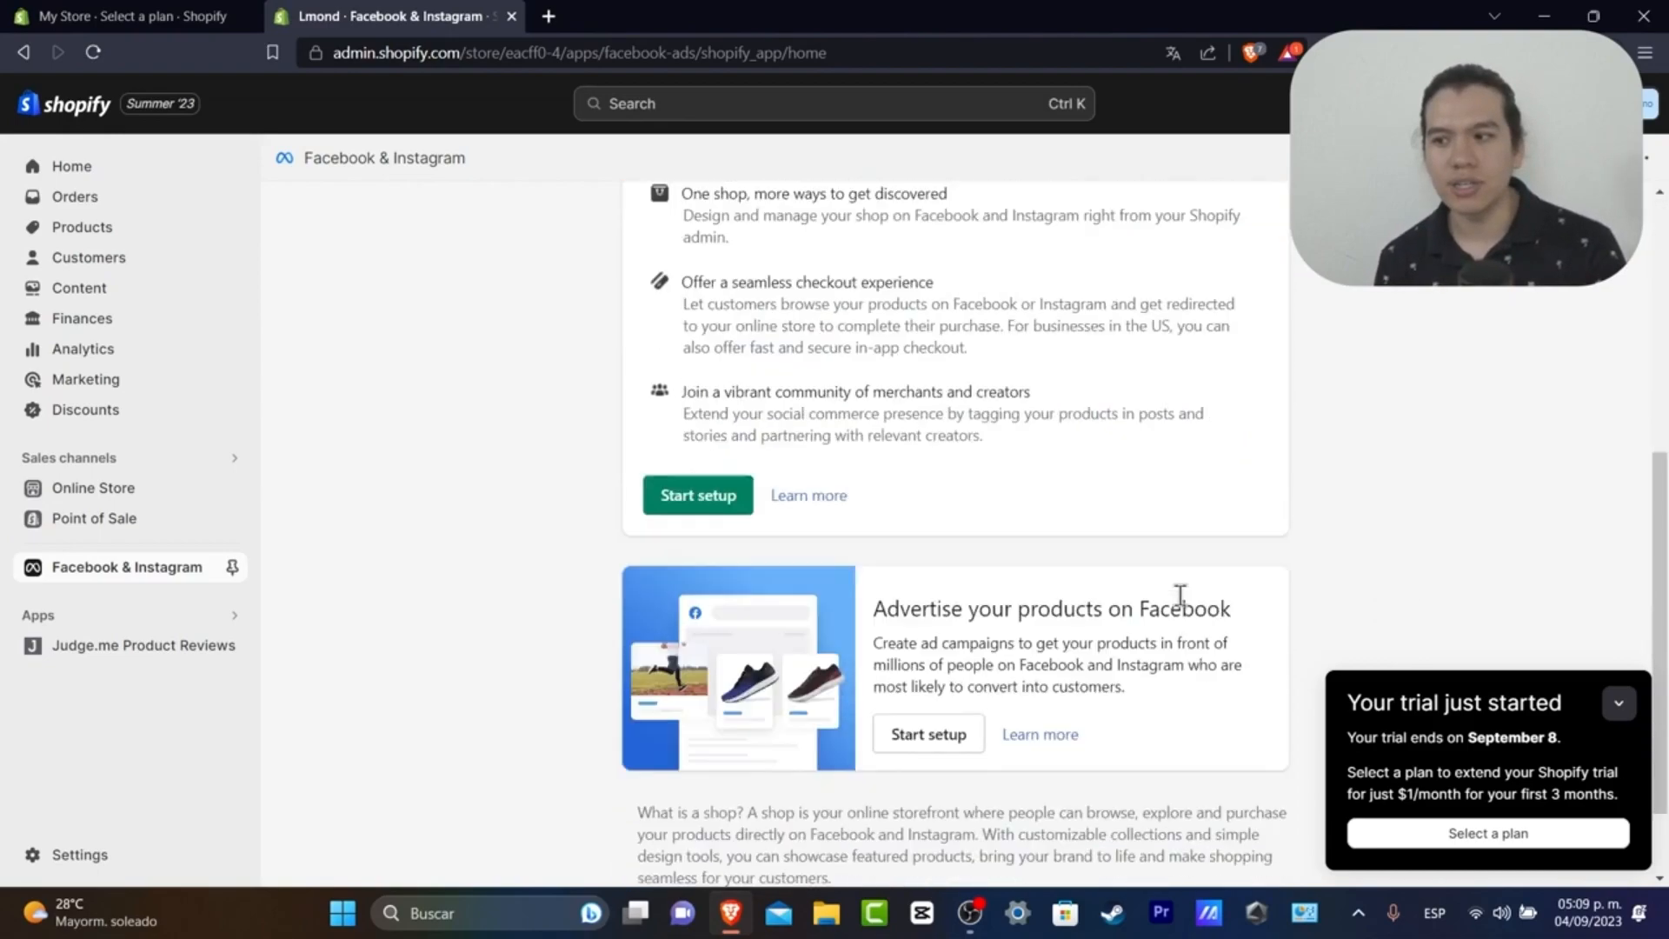
pyautogui.click(697, 496)
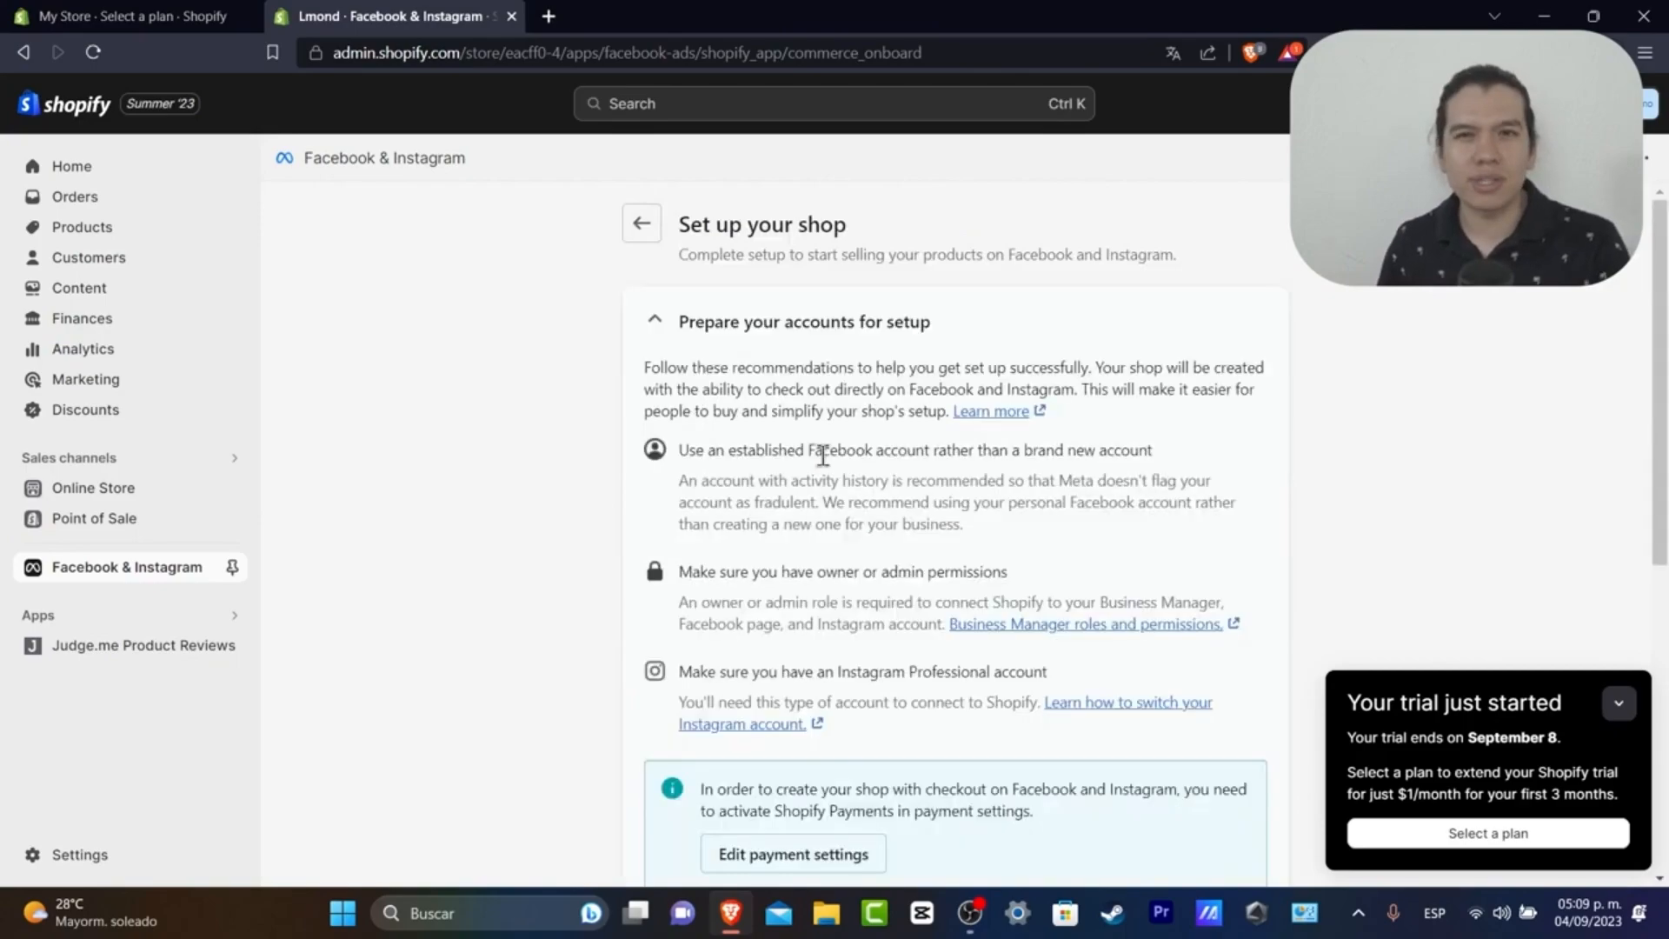
# Step: Expand 'Prepare your accounts for setup' and go to the payment settings required for checkout
pyautogui.scroll(-3)
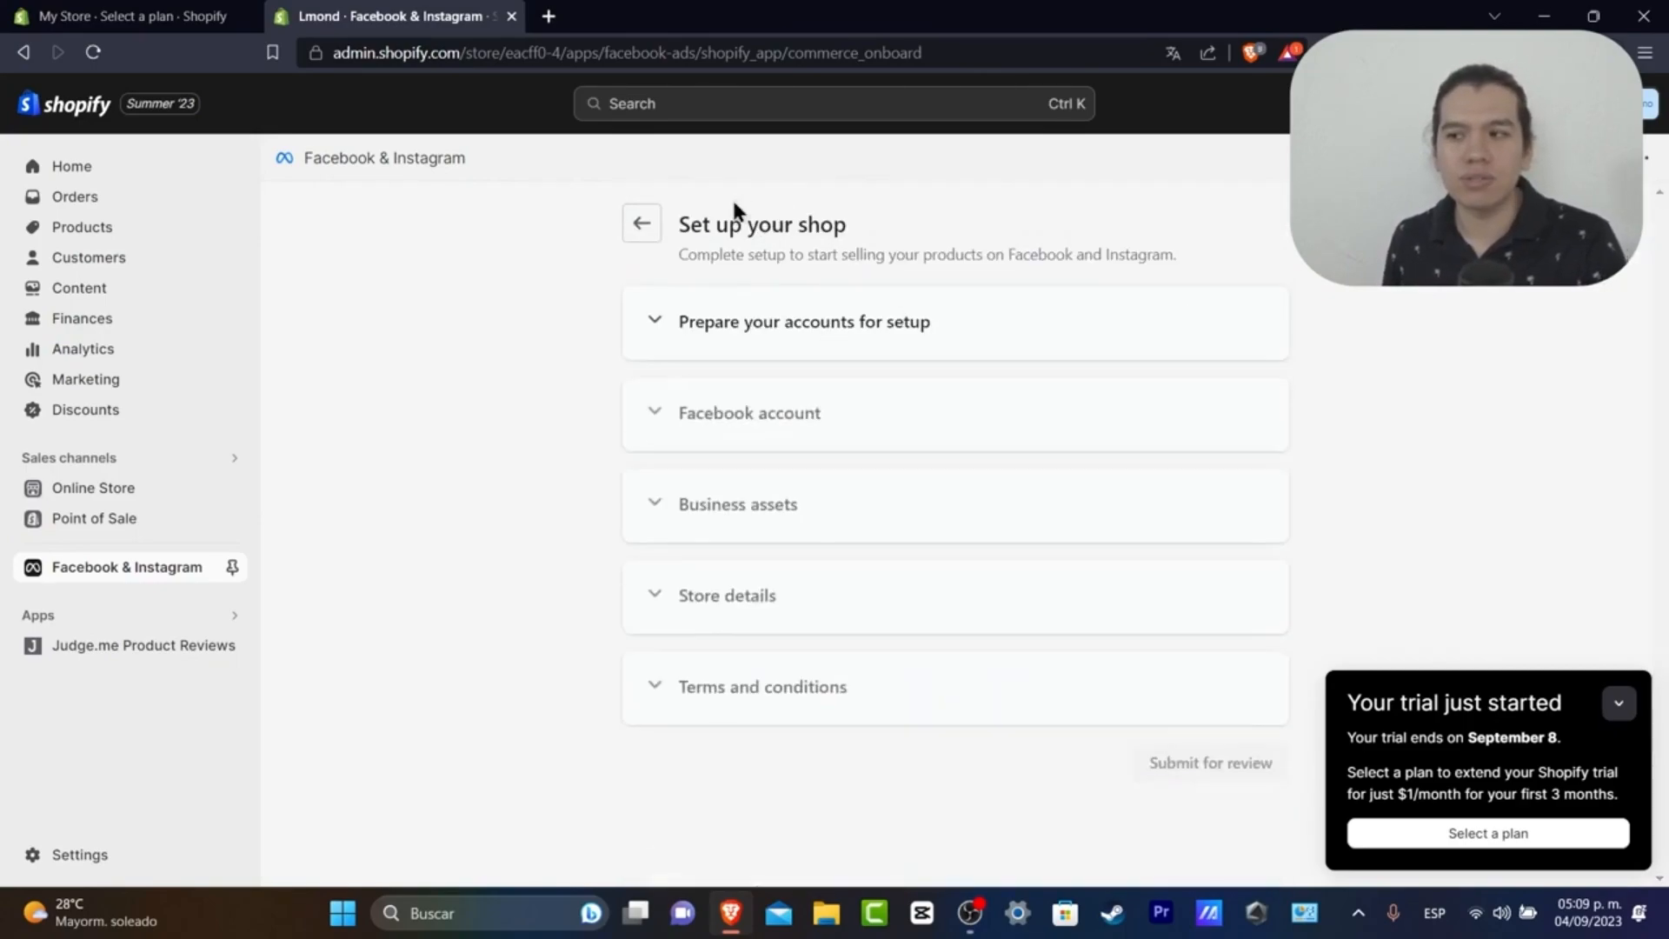
pyautogui.click(803, 321)
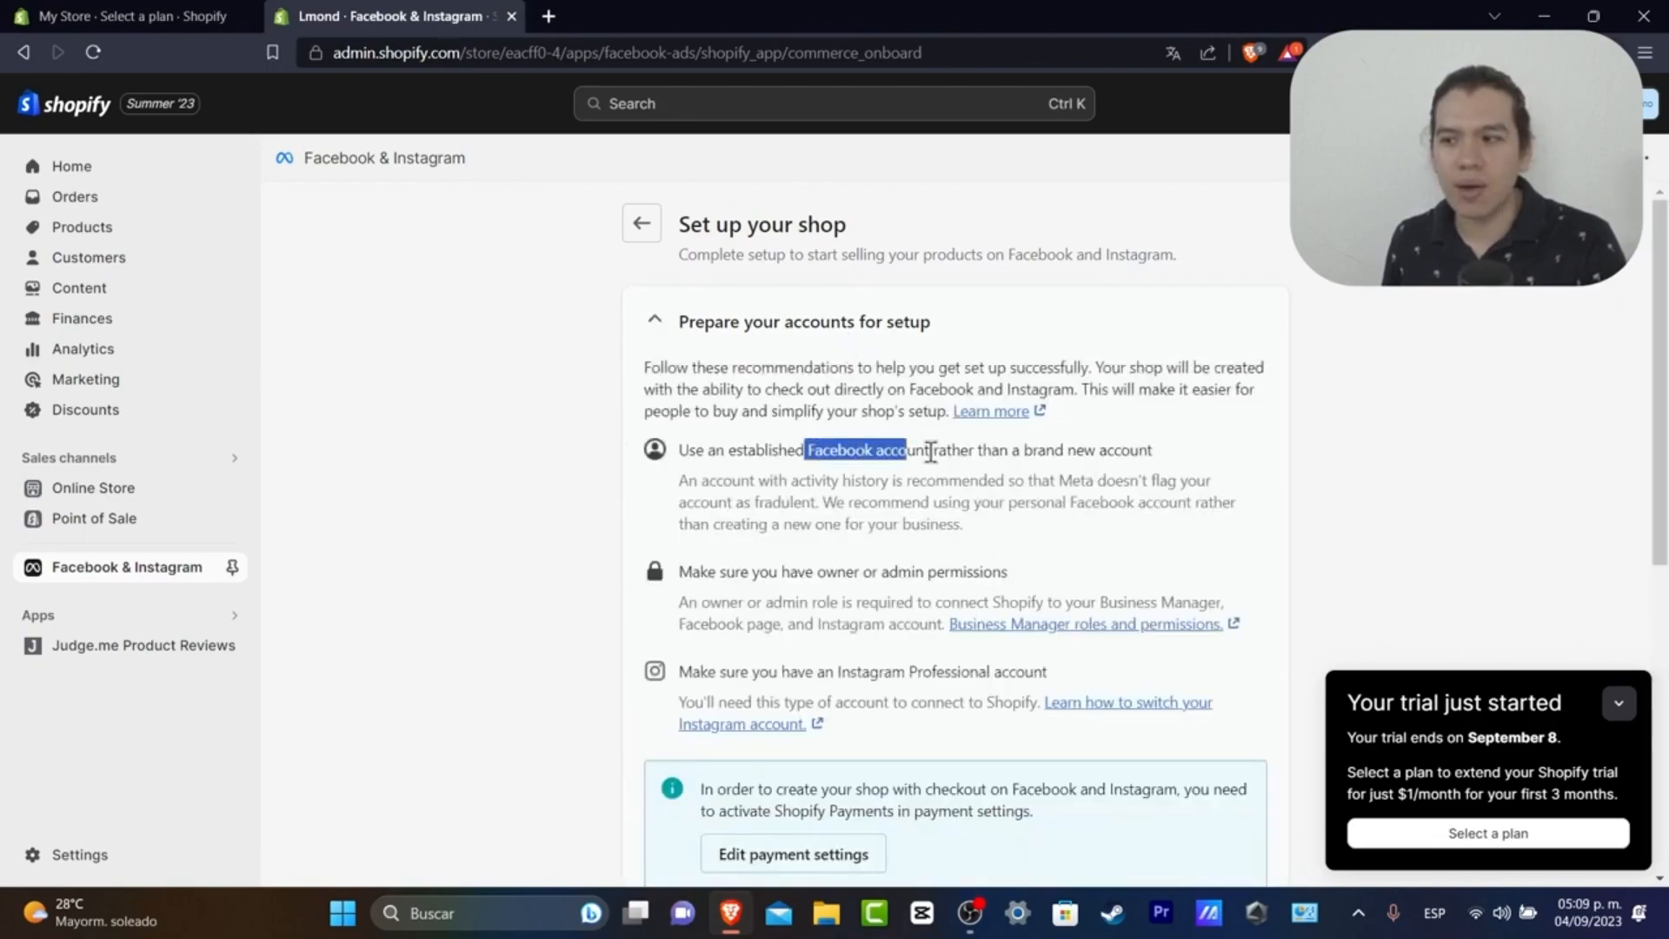
pyautogui.click(793, 852)
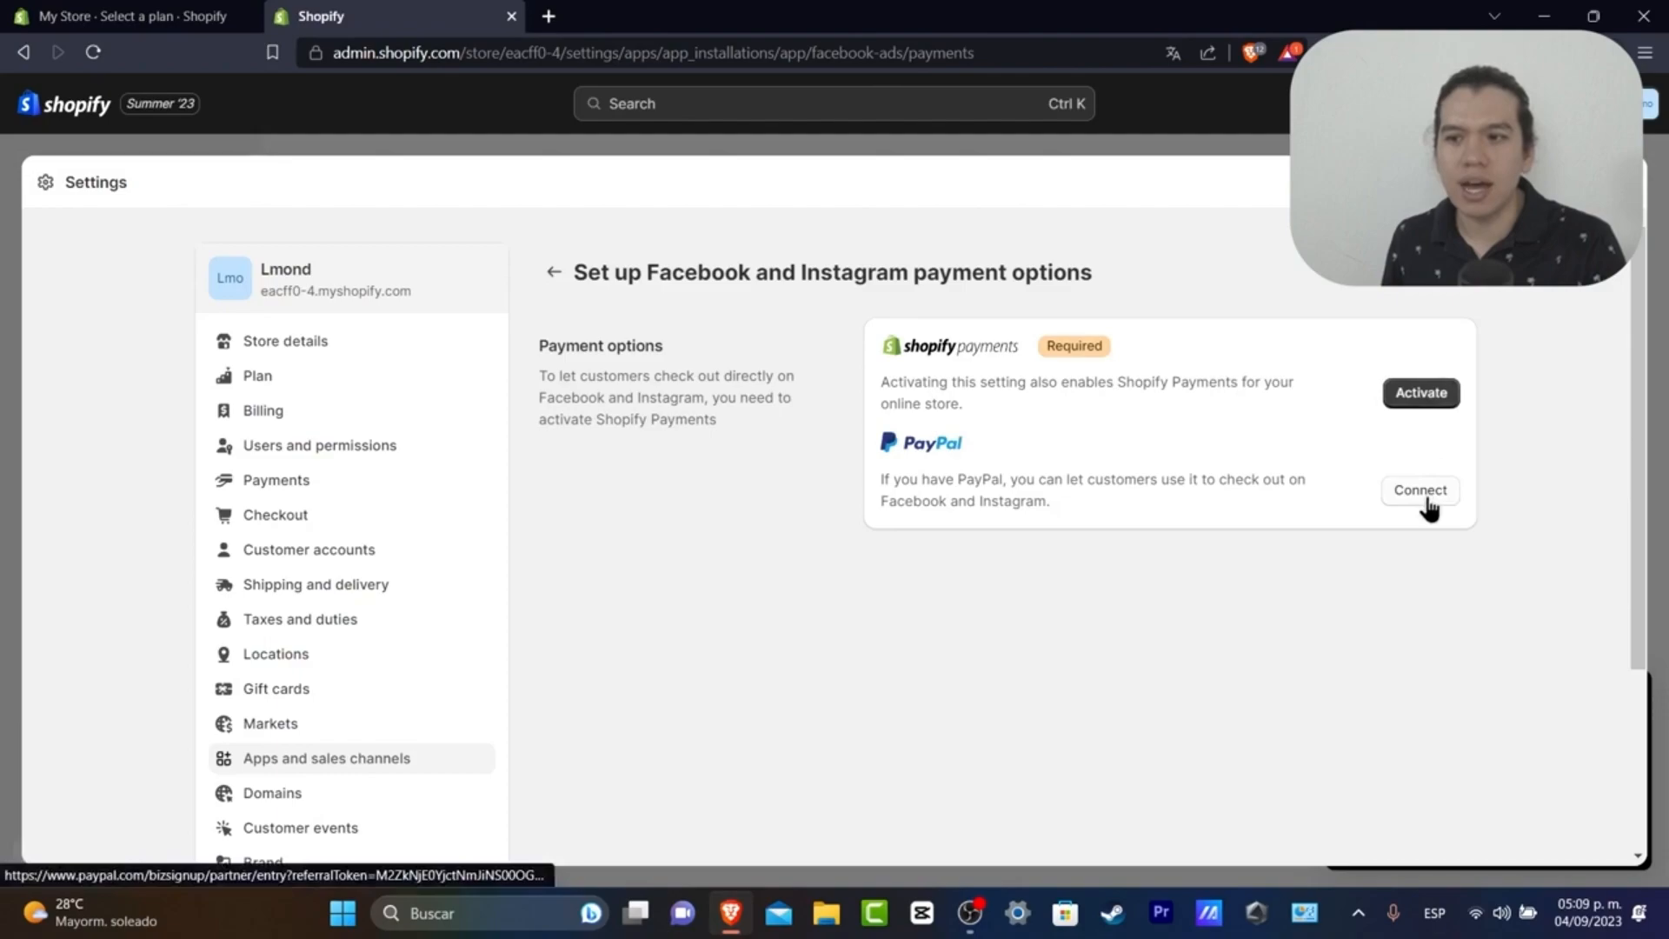
pyautogui.moveTo(957, 276)
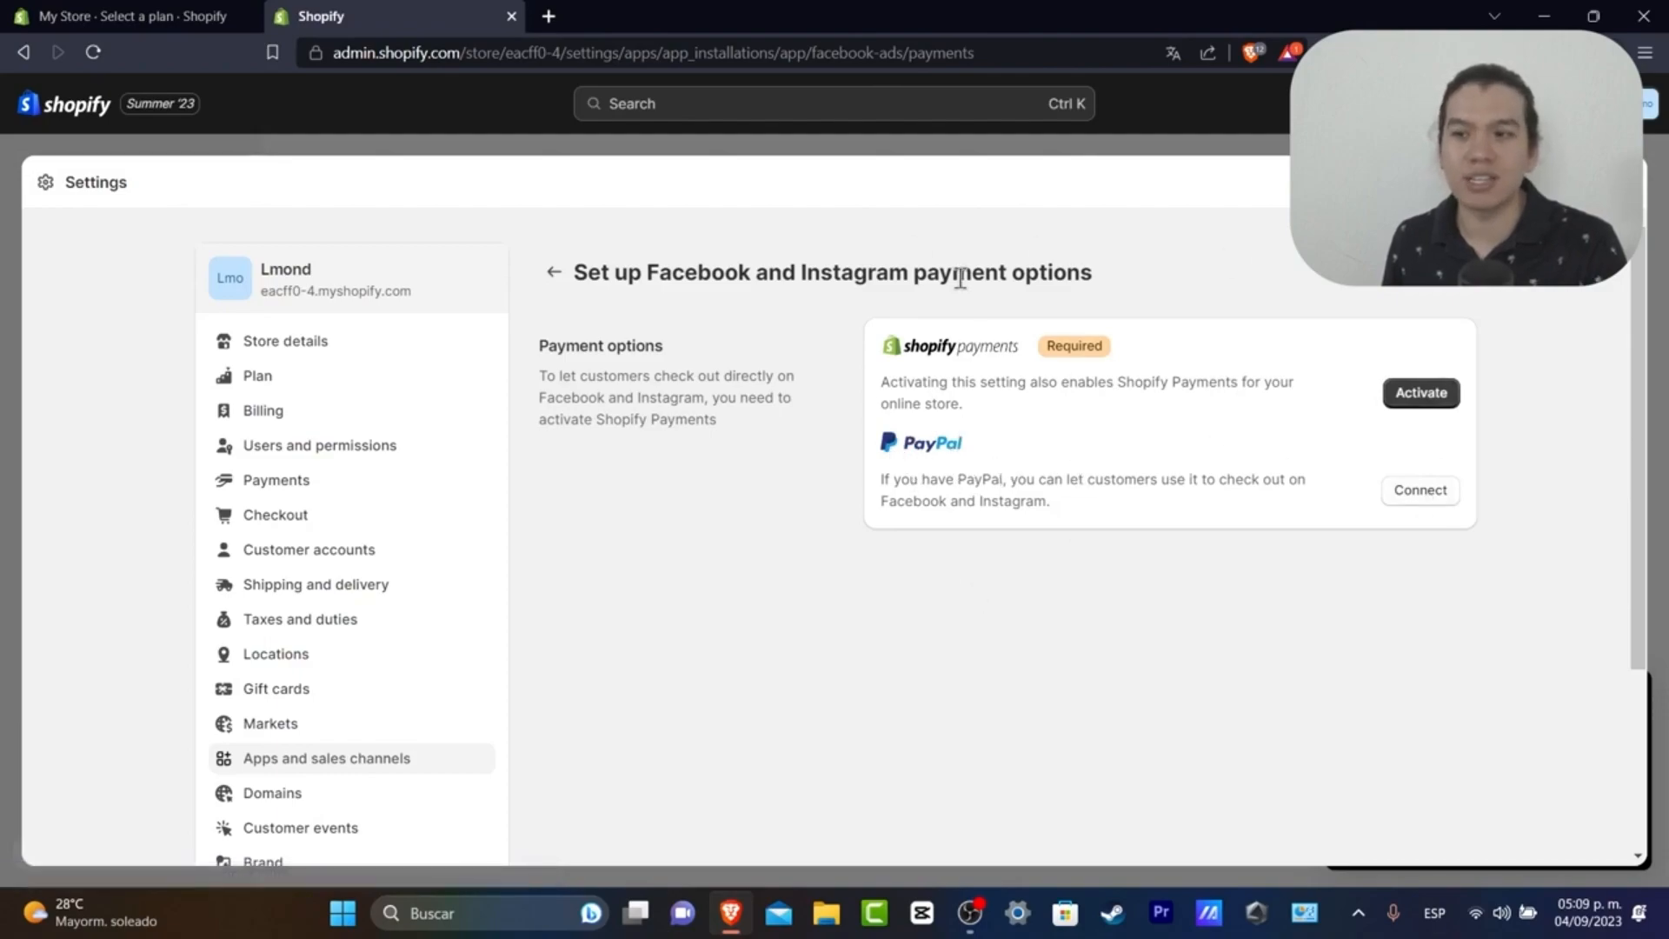
# Step: Search another store's admin with the Sales channels filter to list its installed channels
pyautogui.click(553, 273)
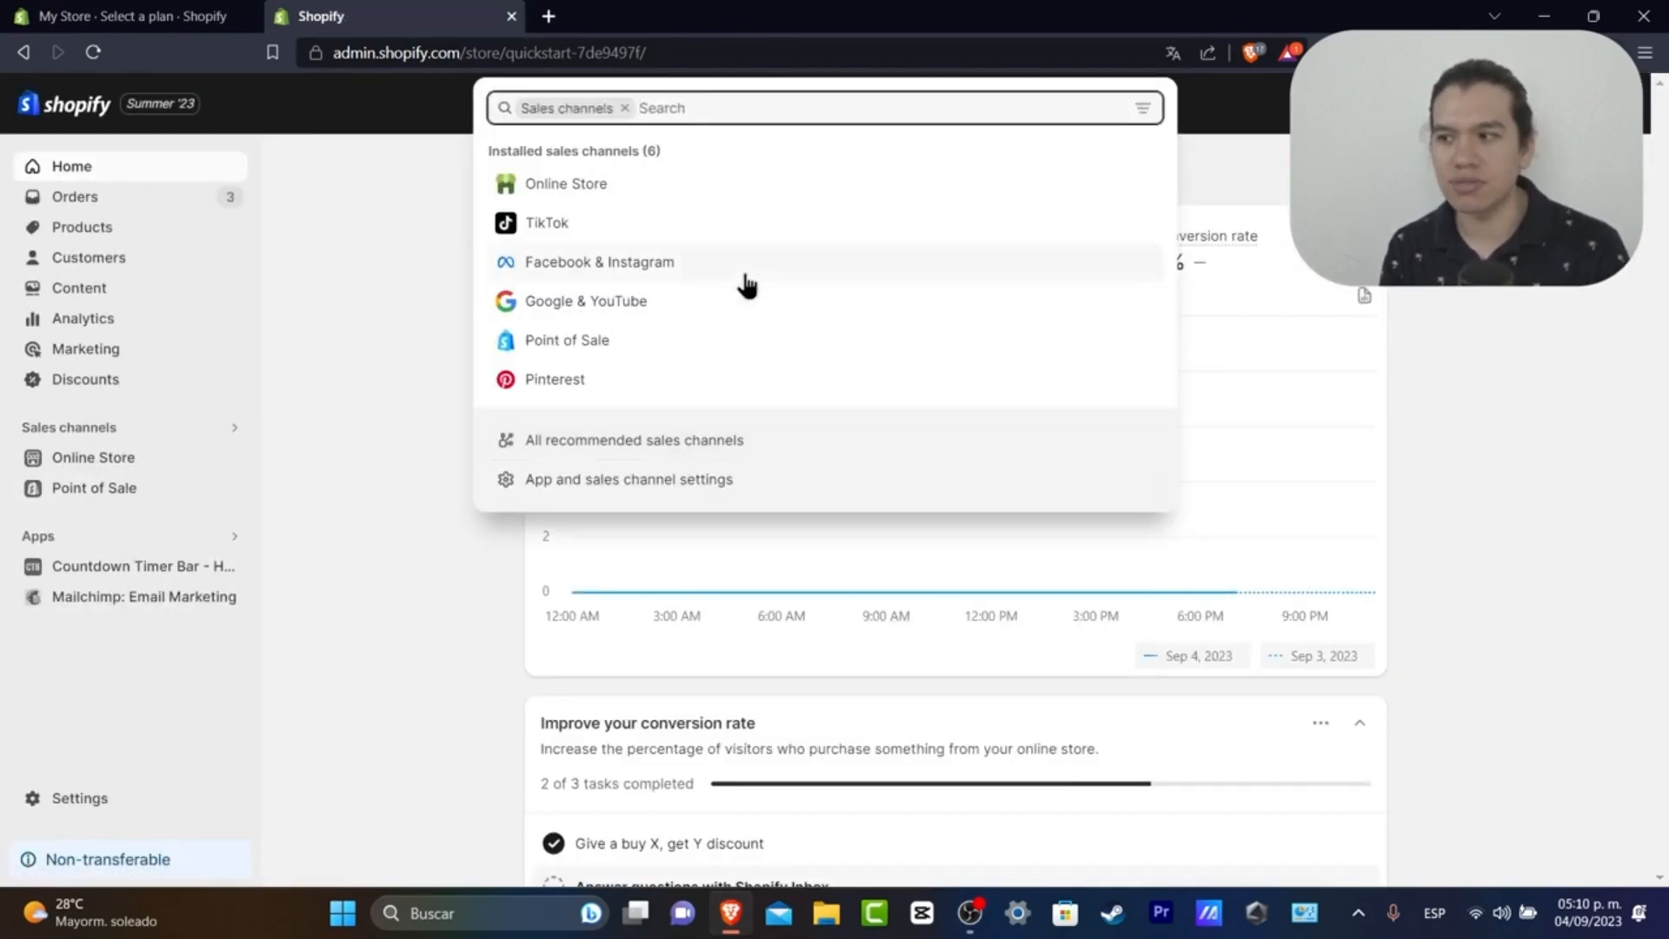
# Step: Load the installed Facebook & Instagram channel's Overview showing both shops still in review
pyautogui.click(598, 262)
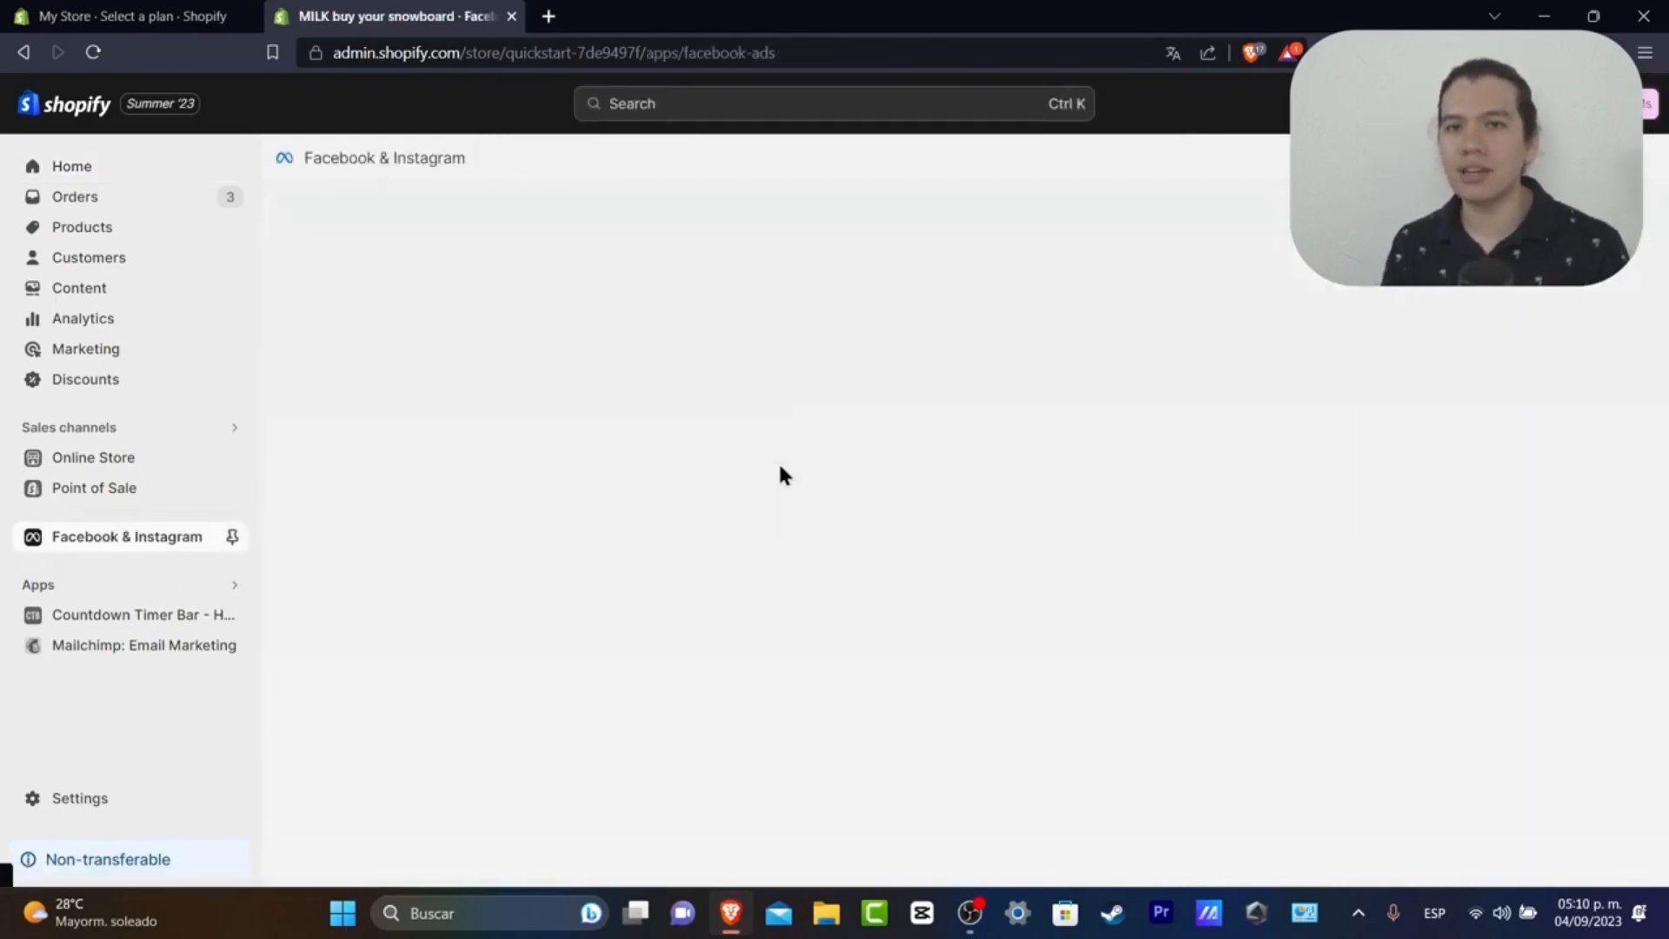
pyautogui.click(127, 535)
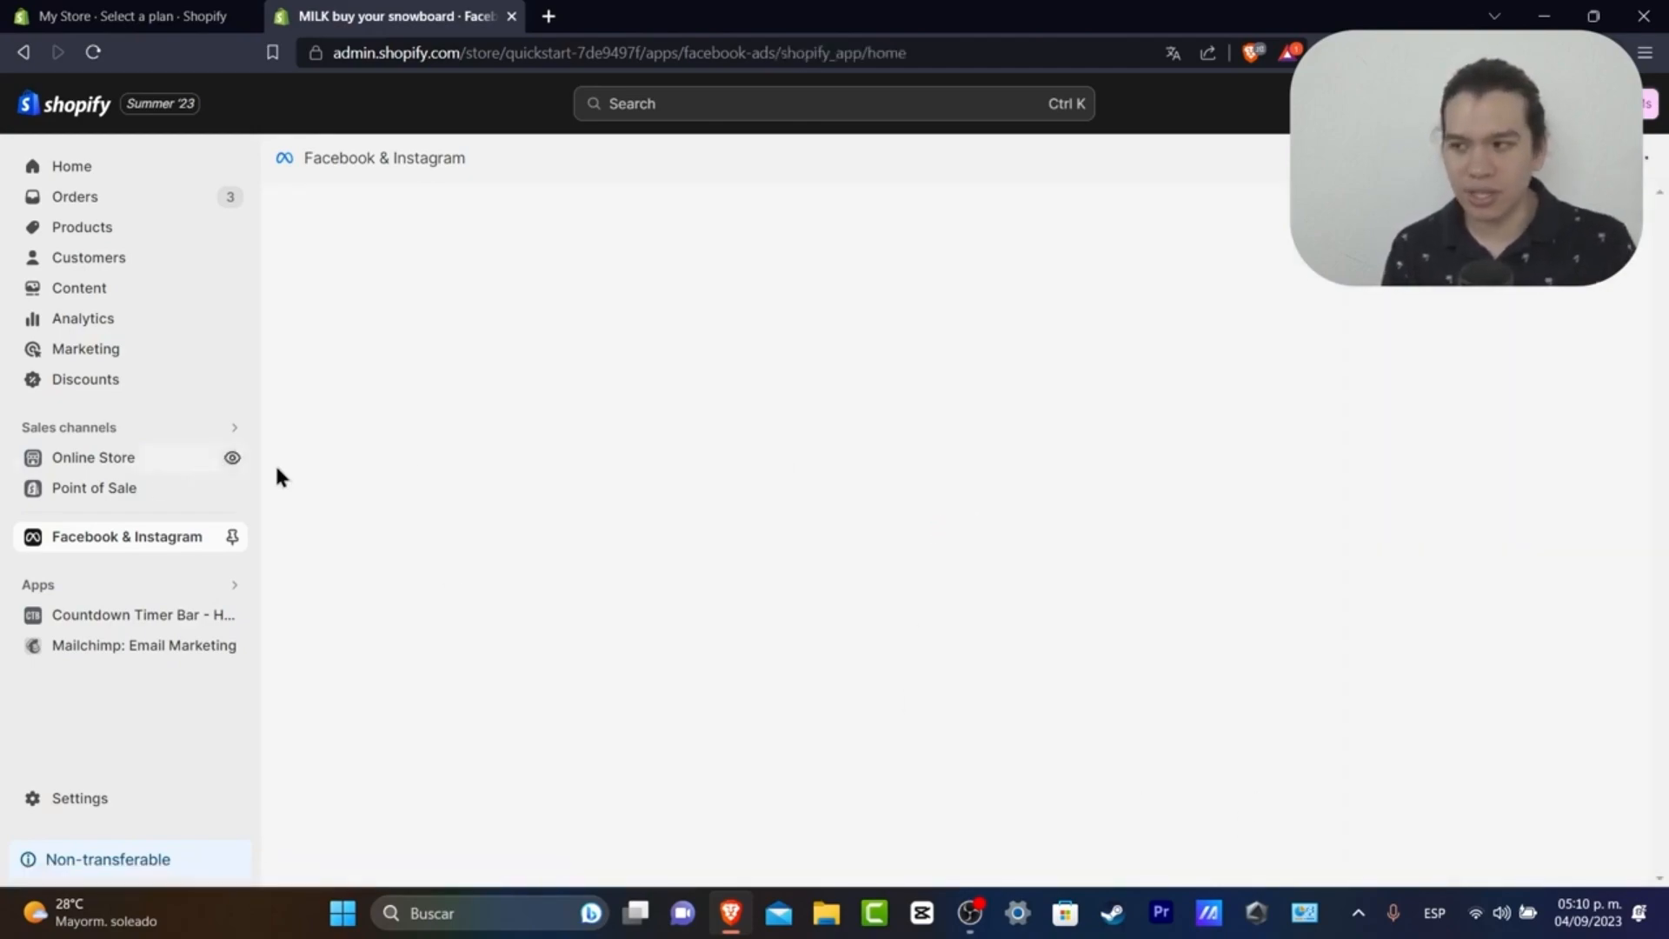
pyautogui.moveTo(134, 537)
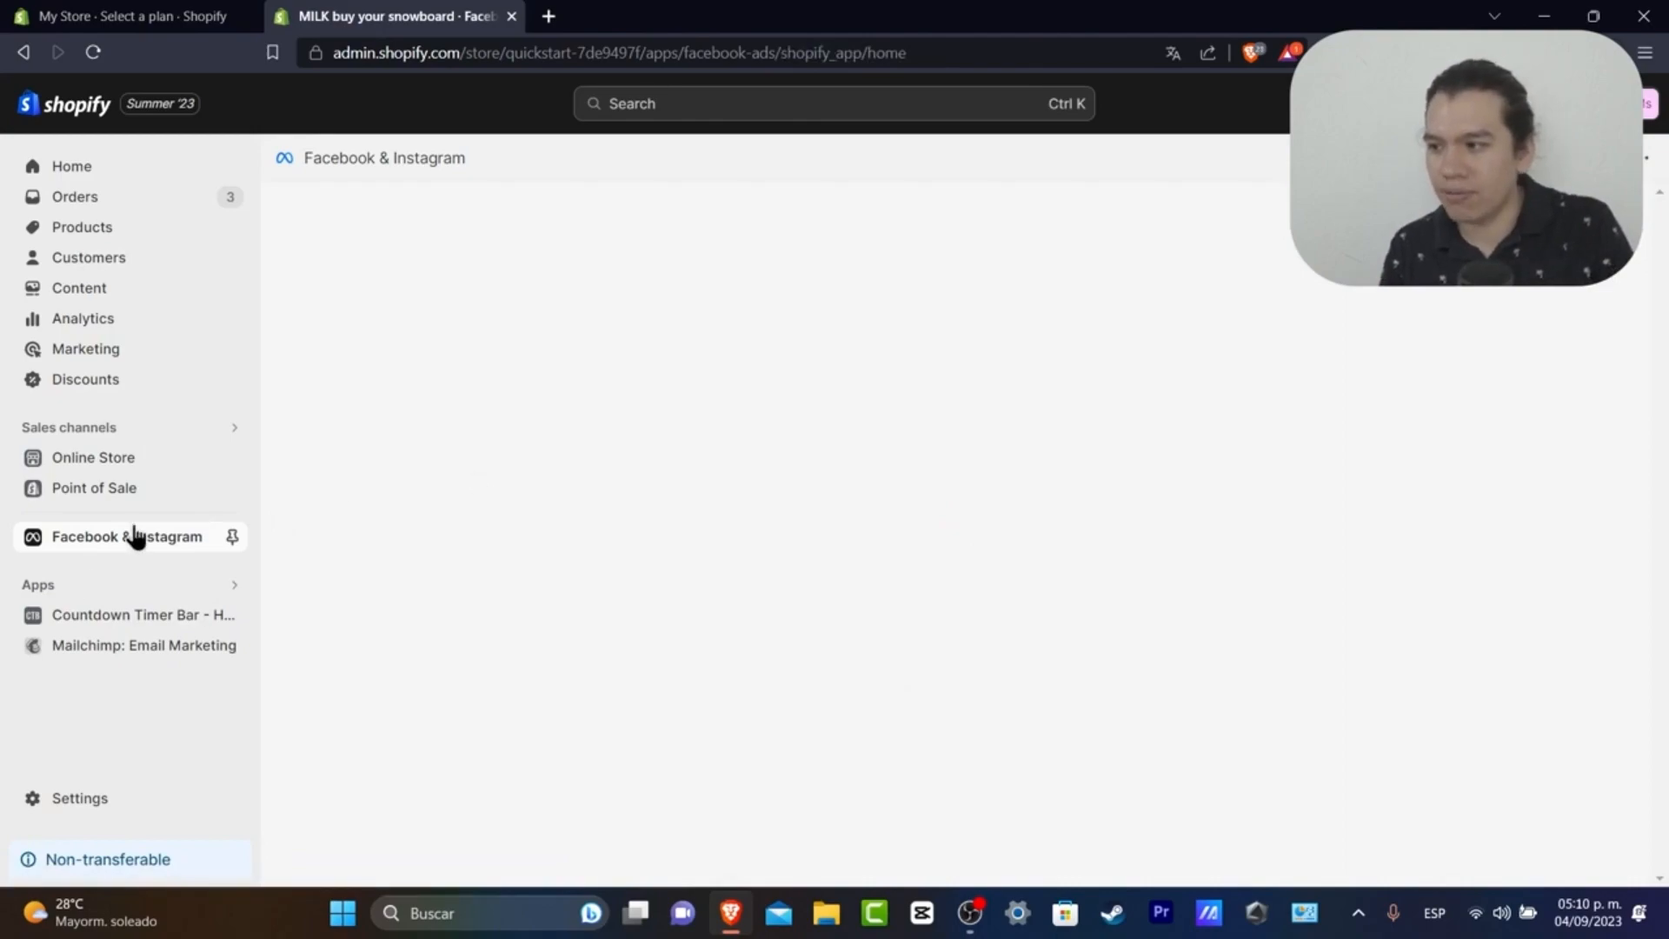
pyautogui.click(127, 535)
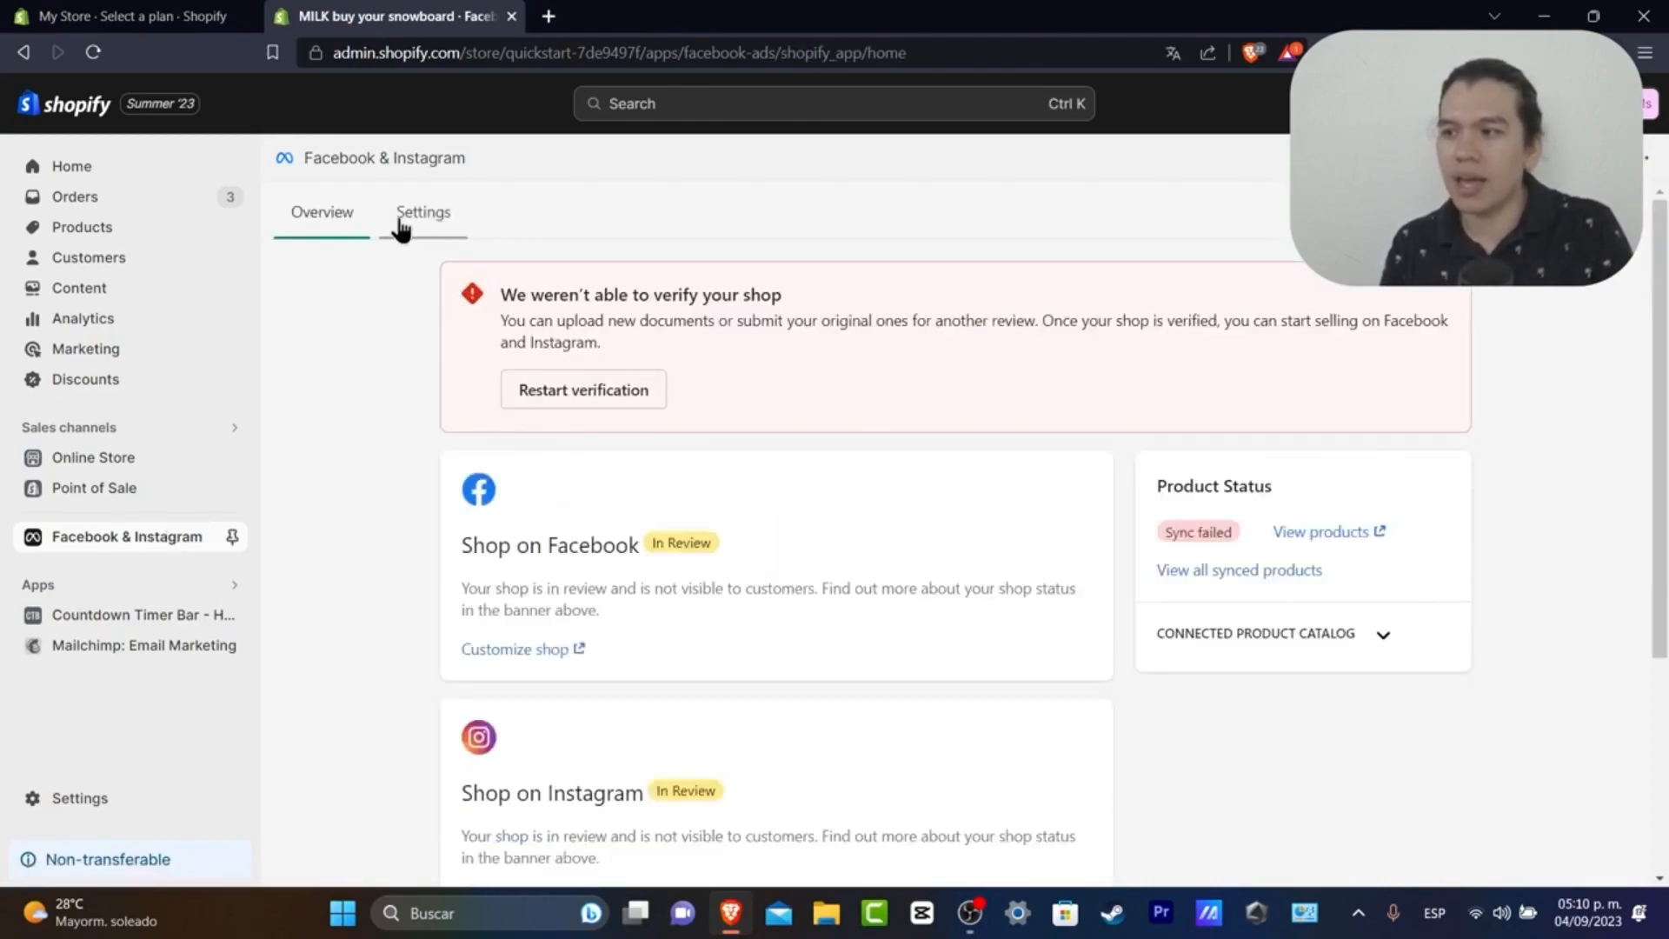
pyautogui.scroll(-3)
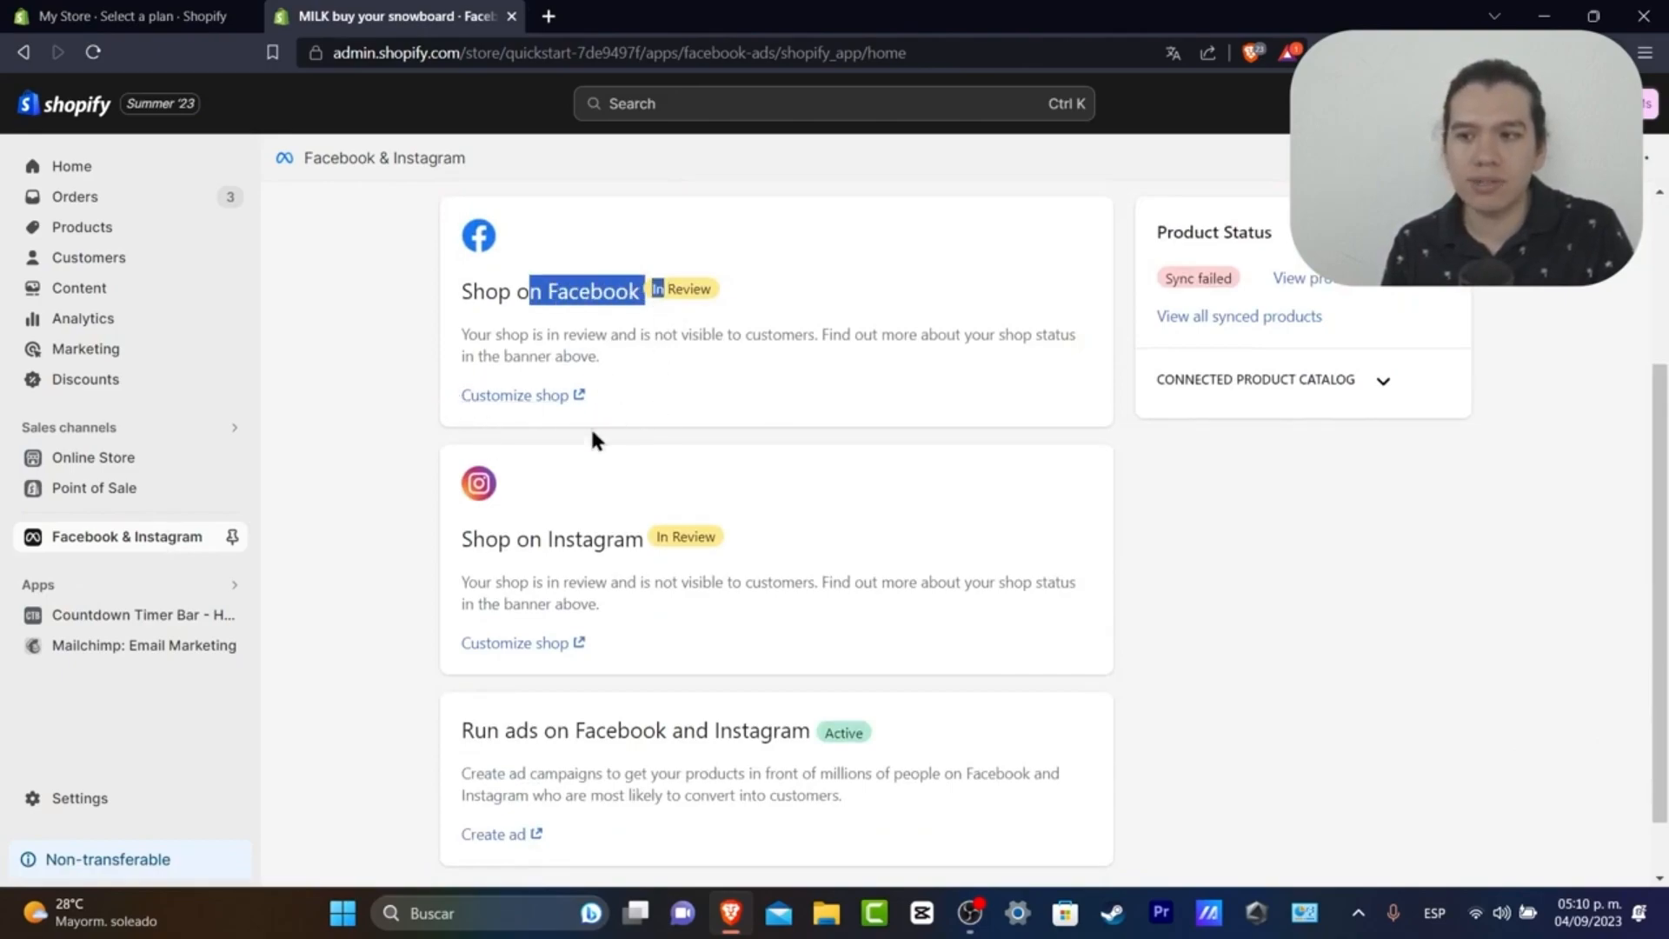
pyautogui.scroll(-3)
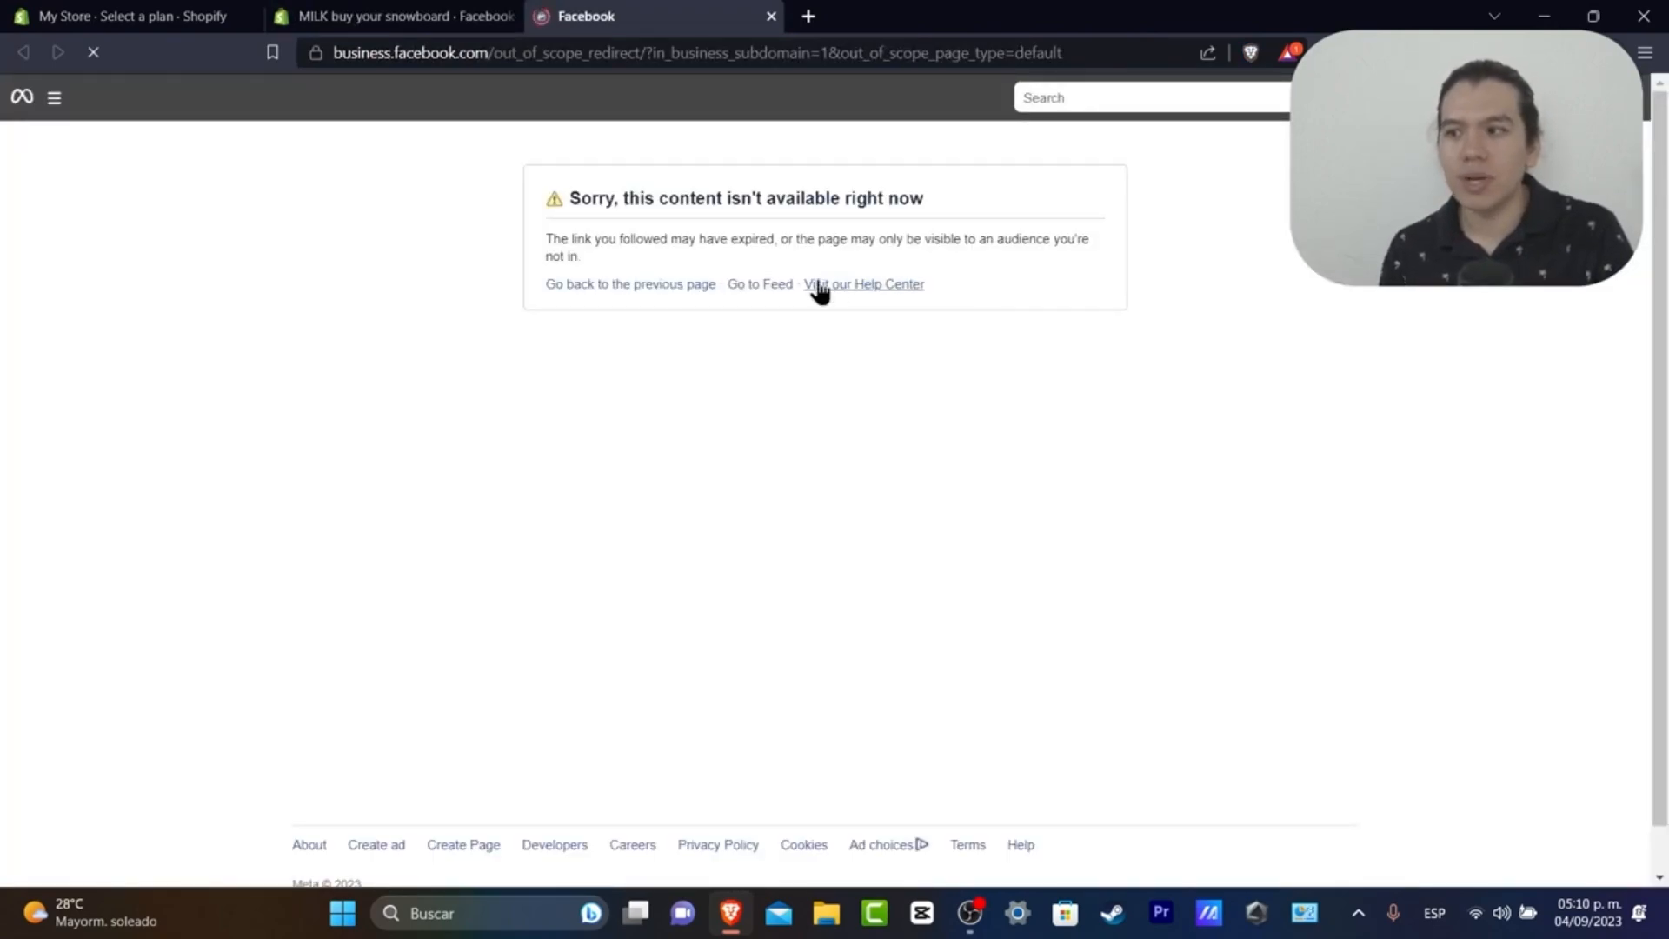
pyautogui.moveTo(5, 165)
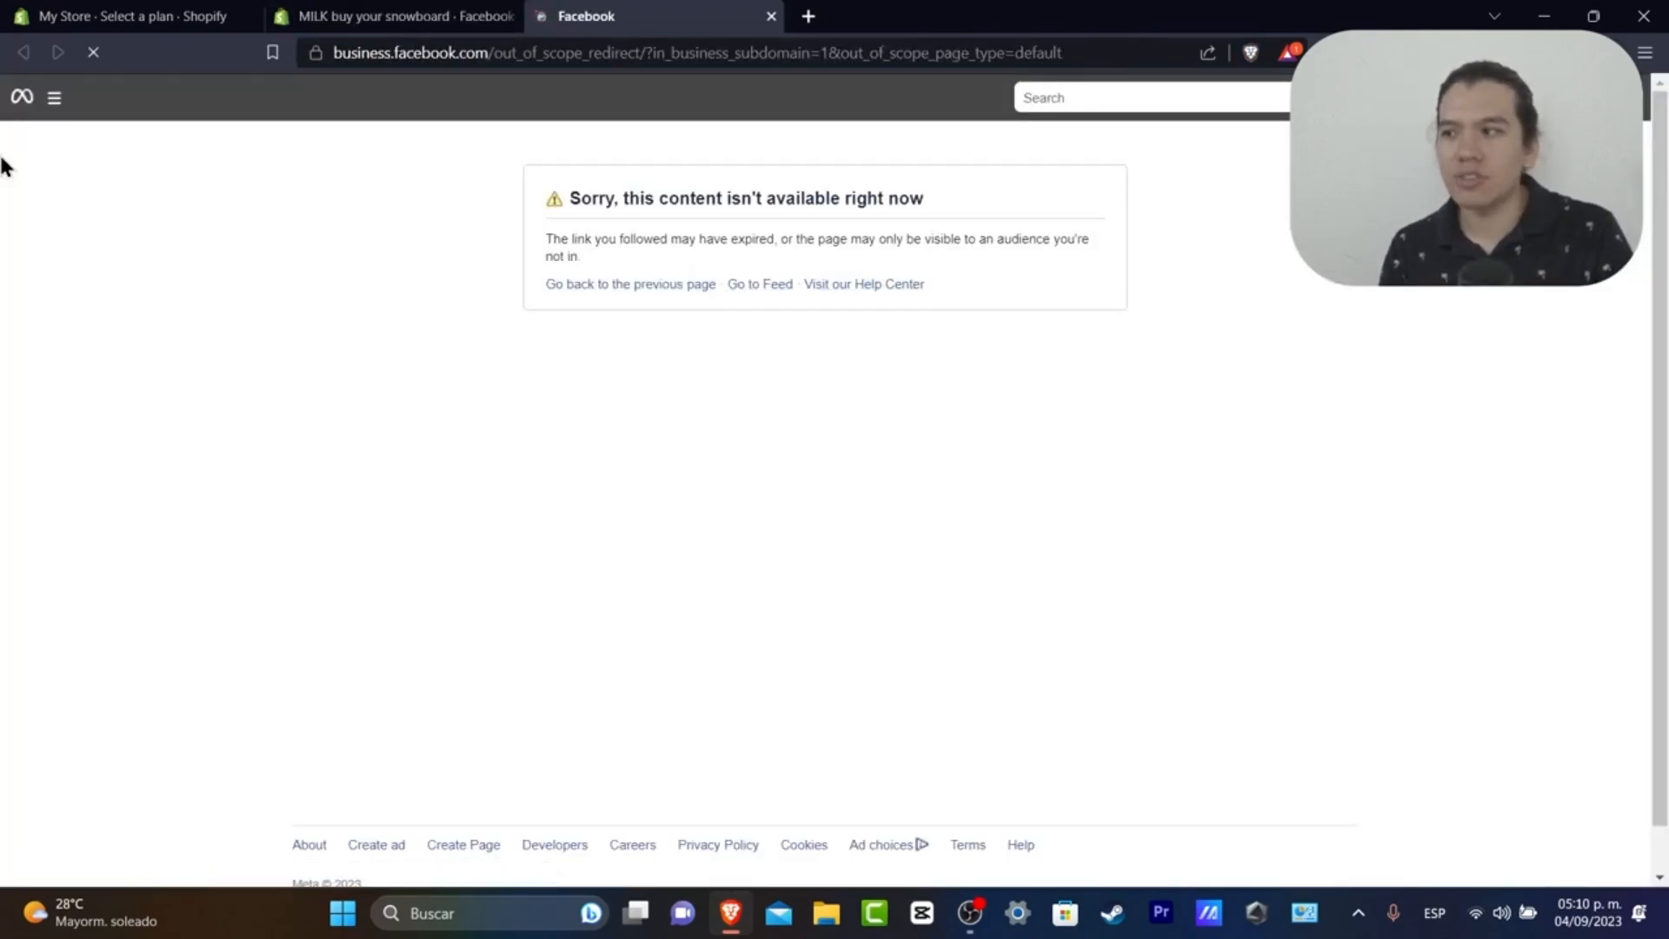
pyautogui.moveTo(21, 97)
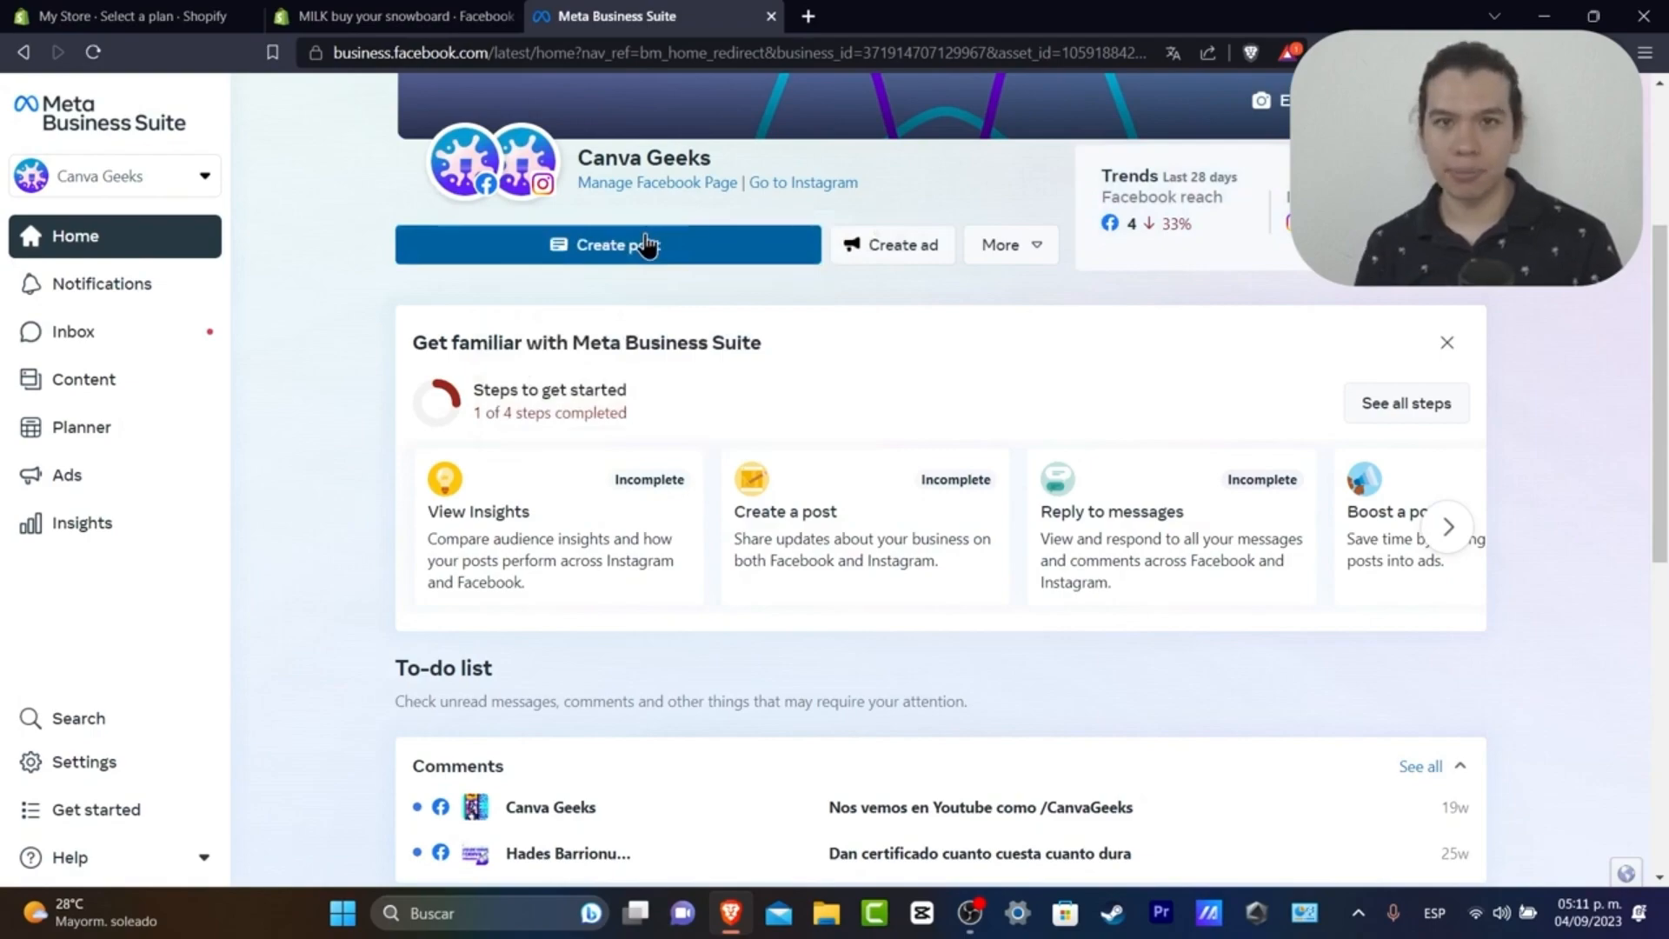
pyautogui.moveTo(638, 278)
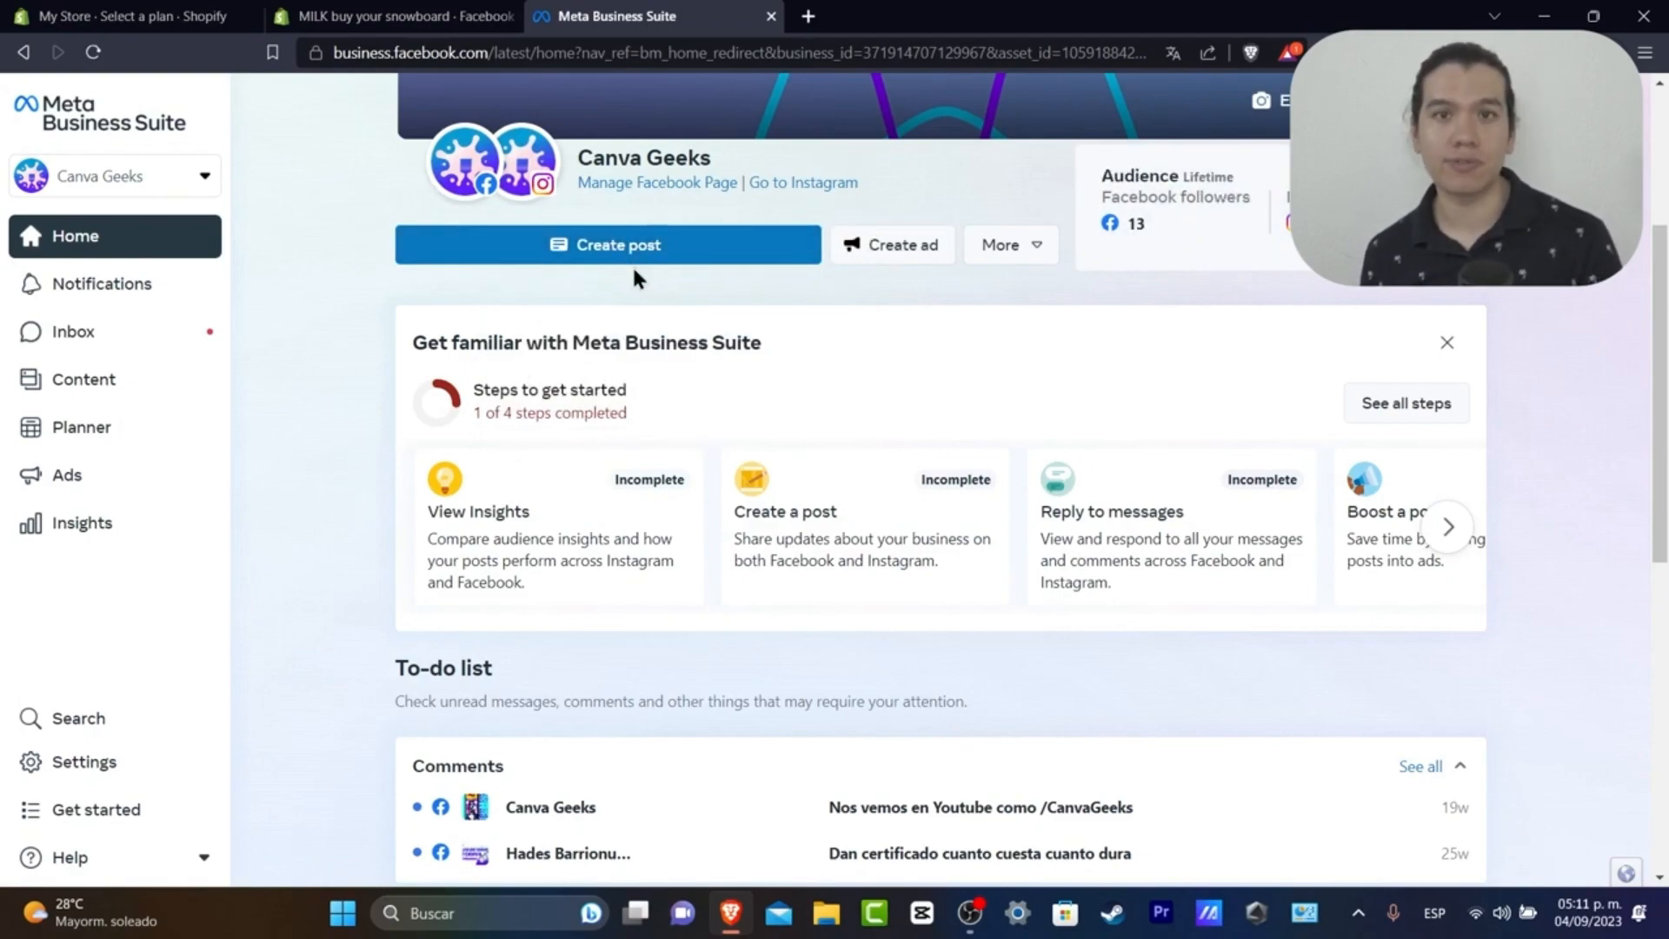
pyautogui.moveTo(585, 532)
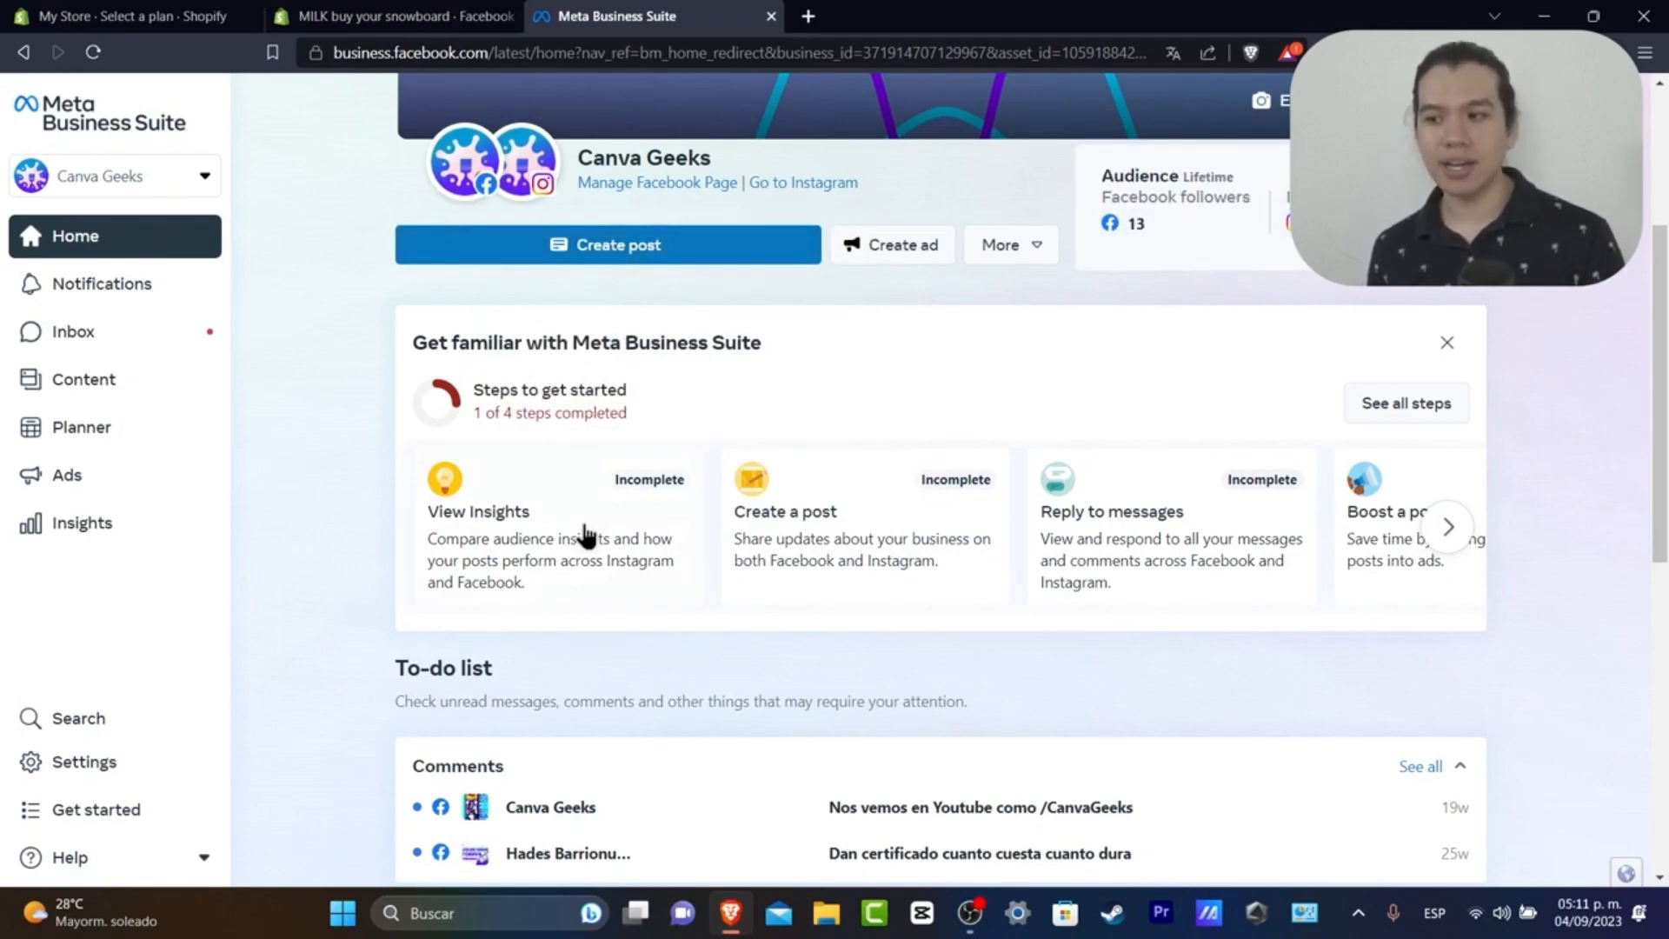